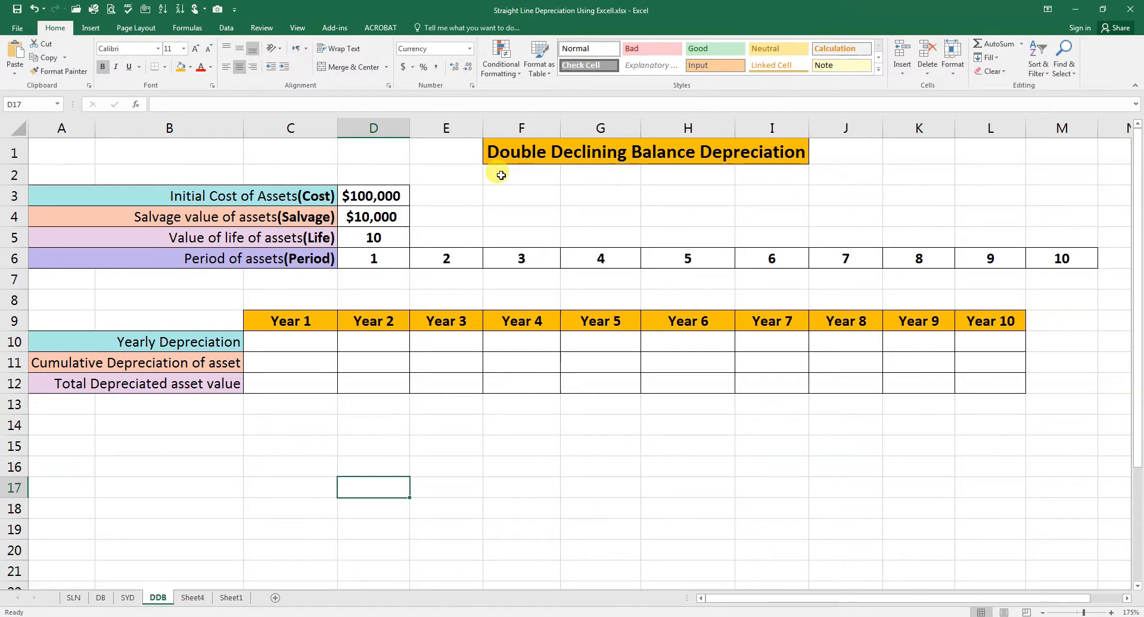
mouse_move(571, 174)
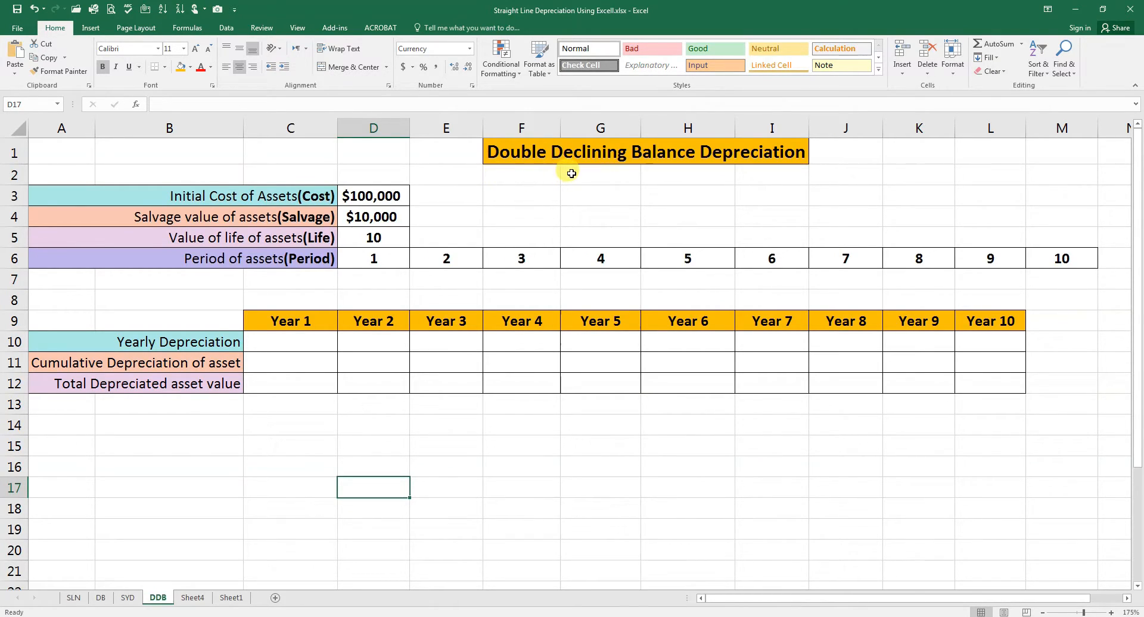
mouse_move(622, 174)
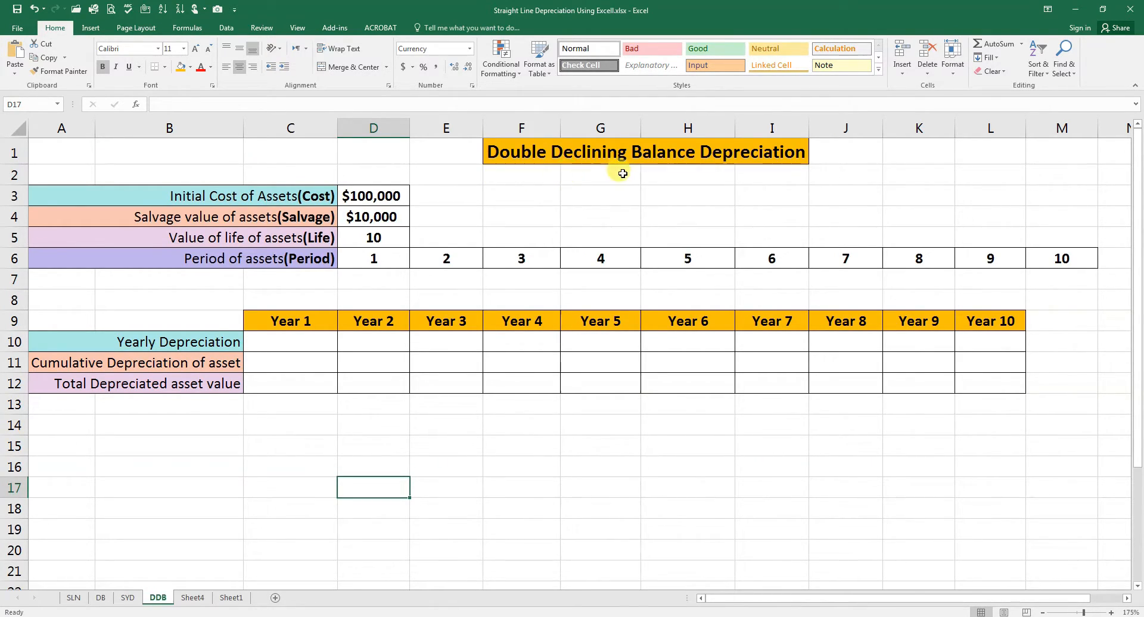
mouse_move(615, 174)
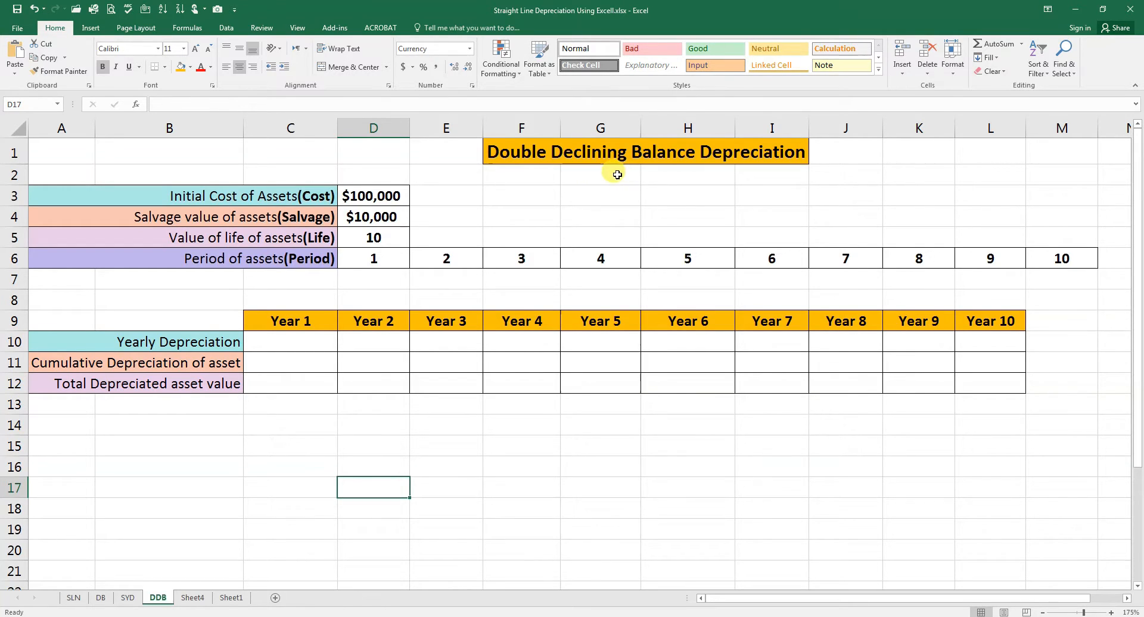
mouse_move(505, 220)
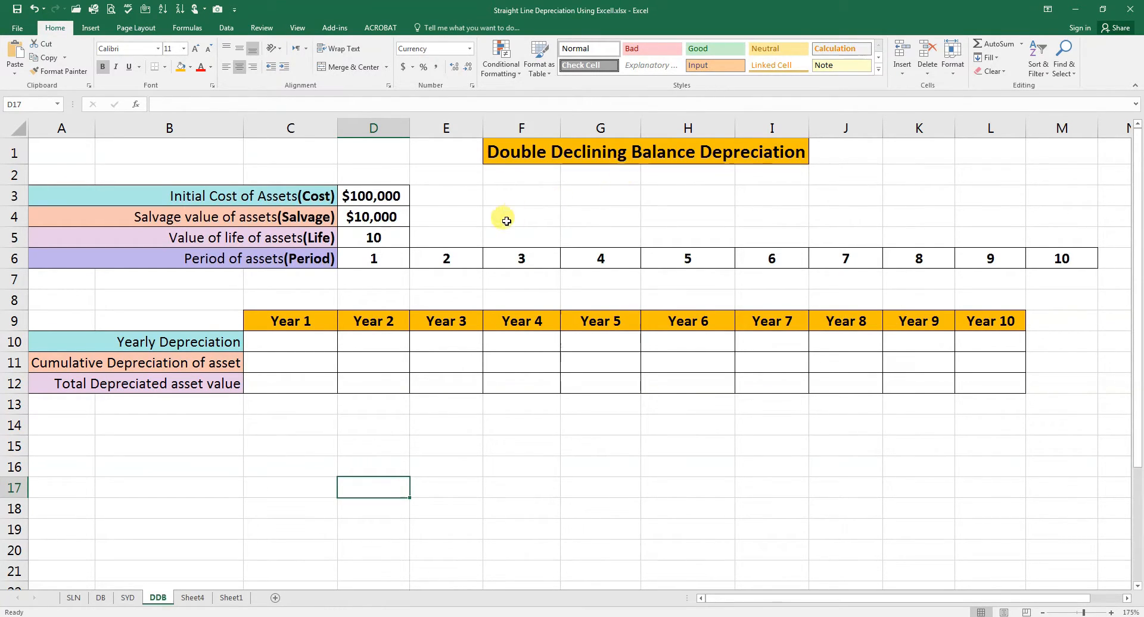
mouse_move(452, 228)
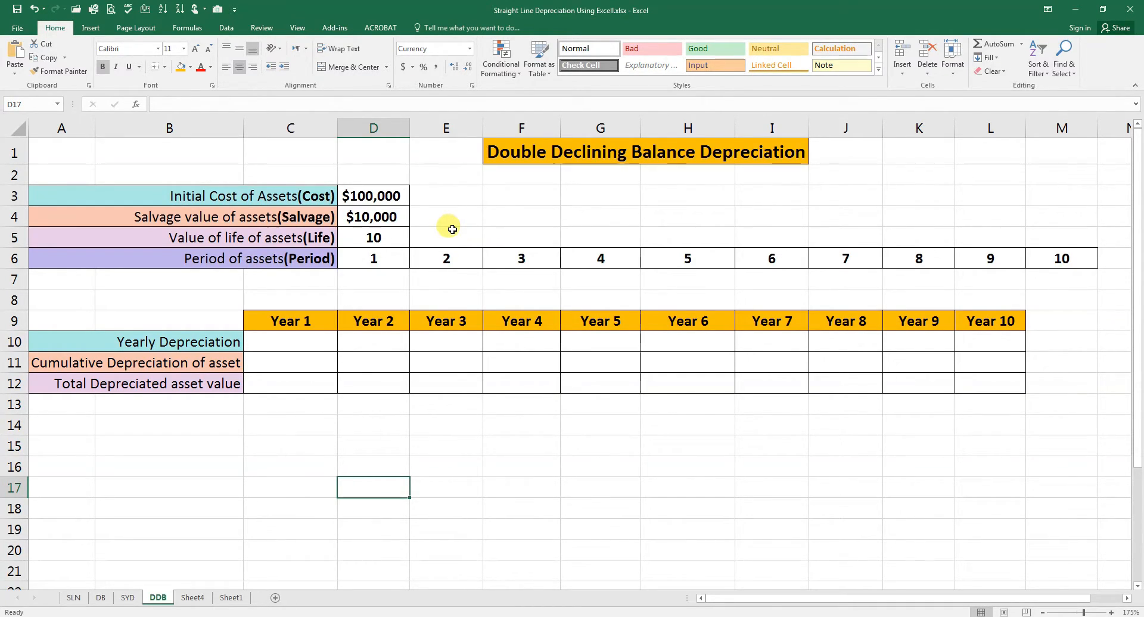
mouse_move(317, 351)
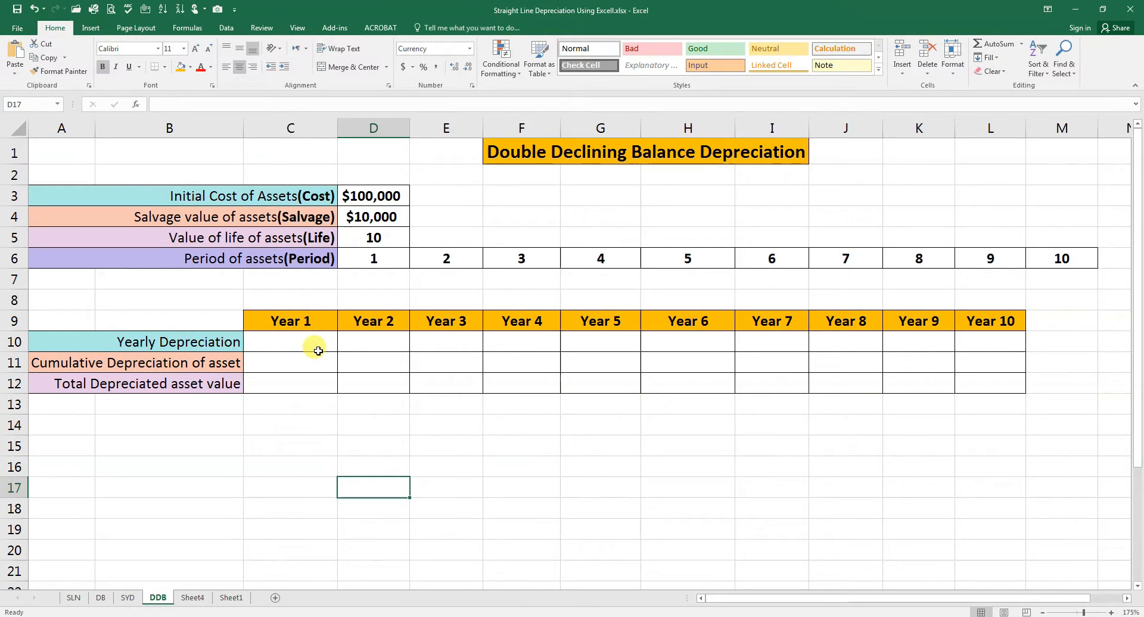
mouse_move(572, 348)
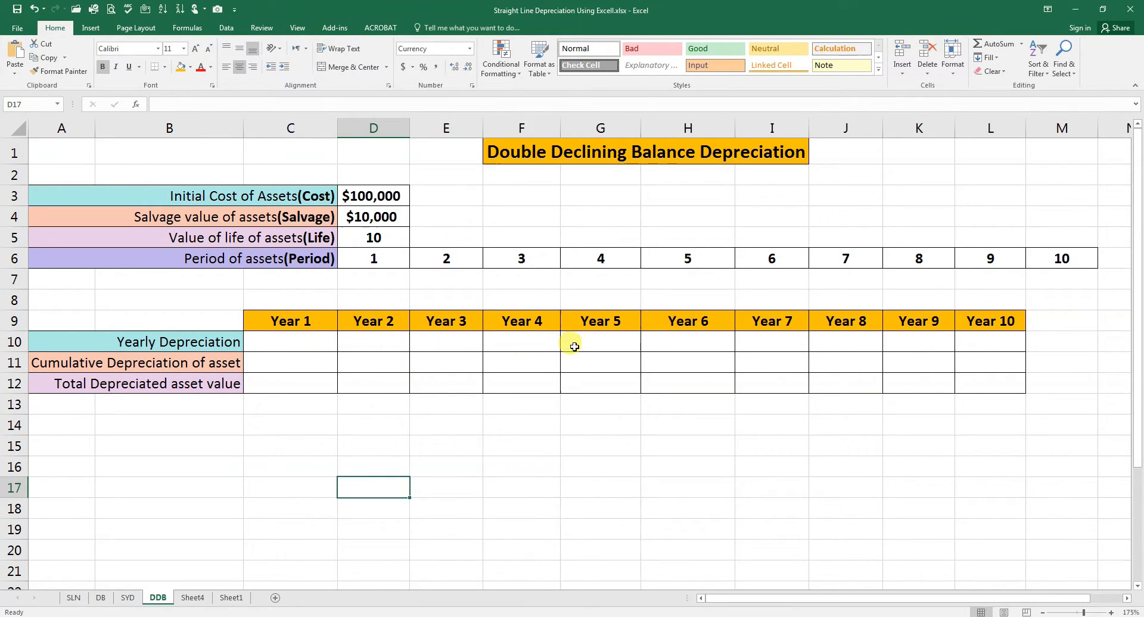
mouse_move(741, 344)
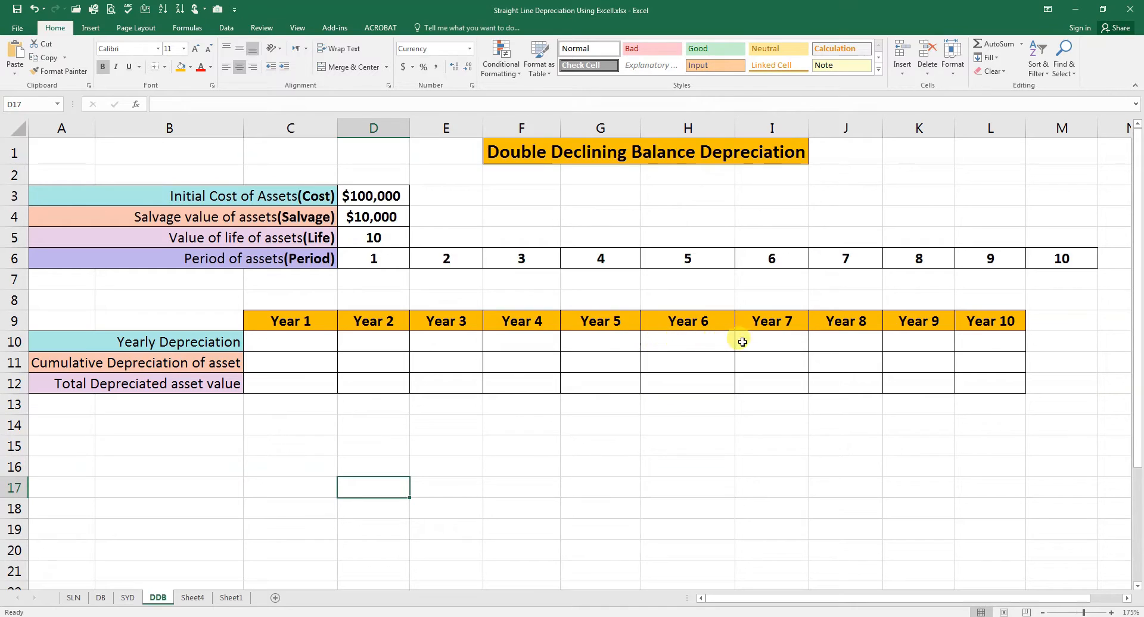
mouse_move(932, 331)
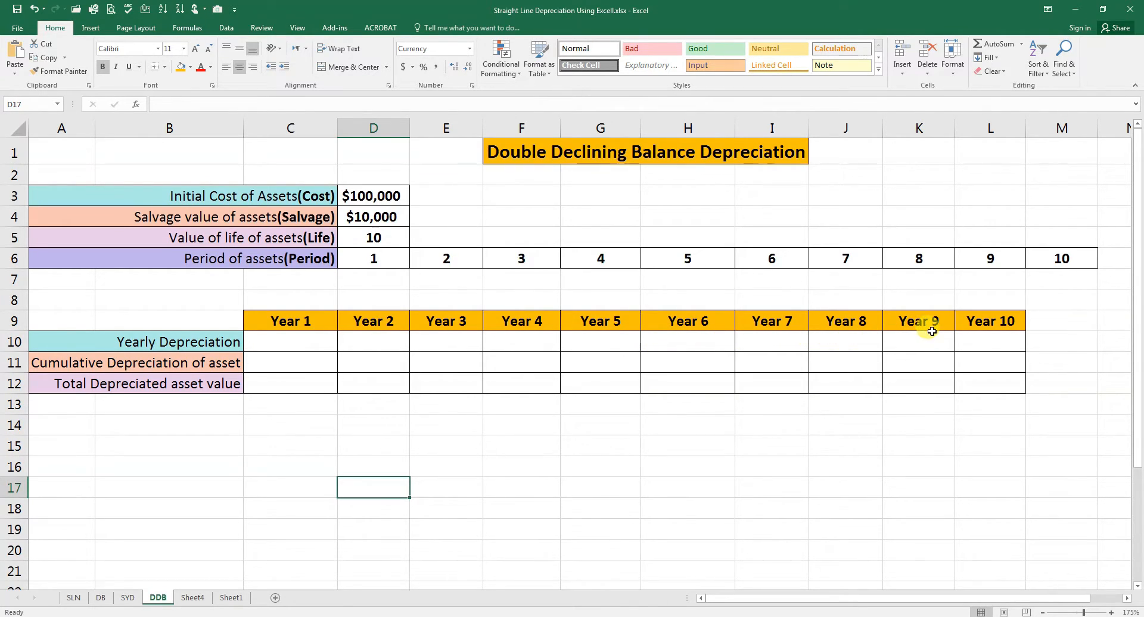
mouse_move(356, 249)
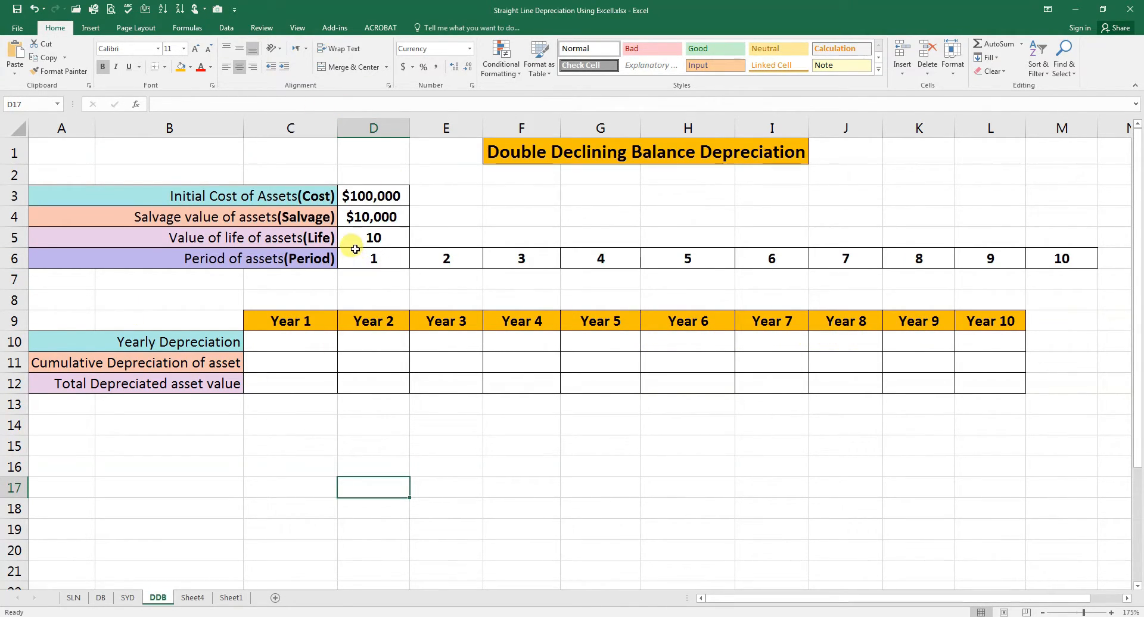
mouse_move(207, 182)
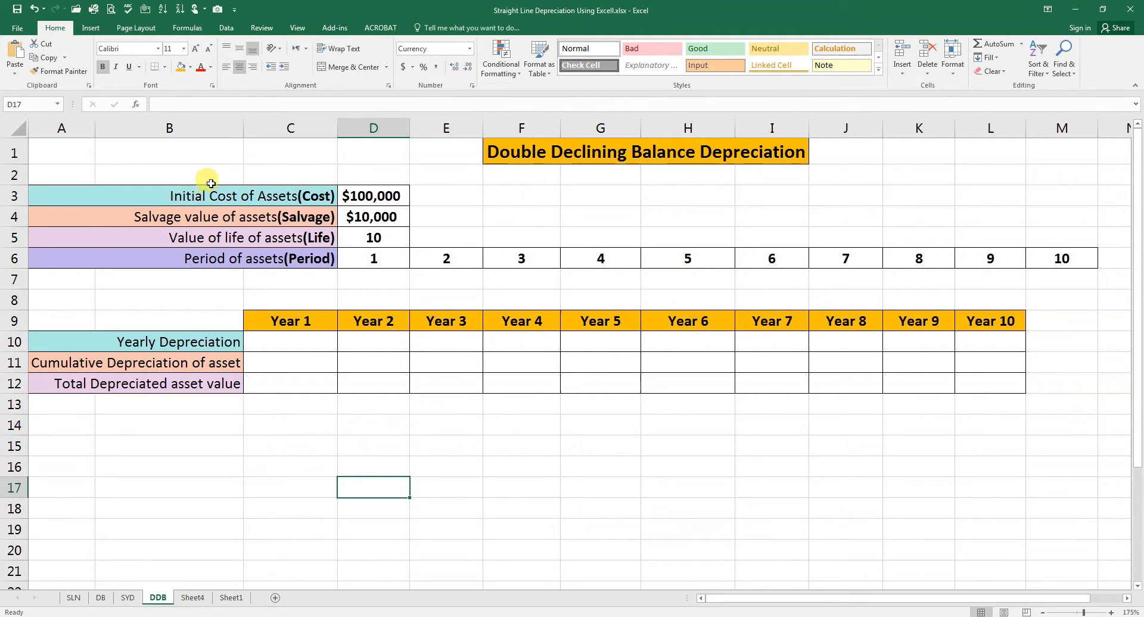
mouse_move(224, 209)
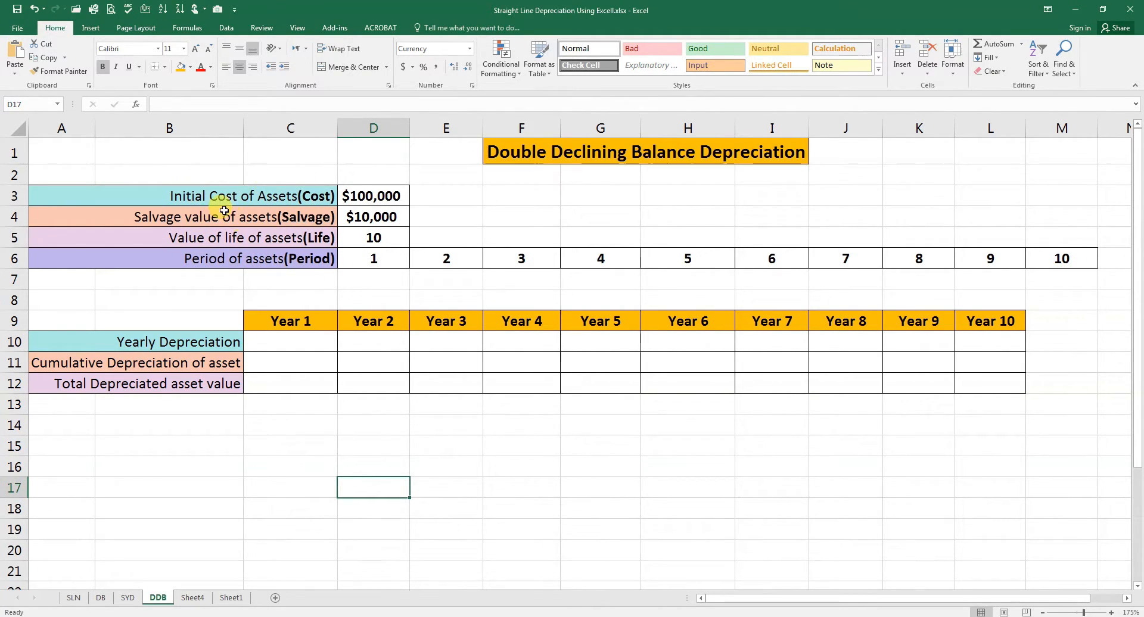
mouse_move(336, 206)
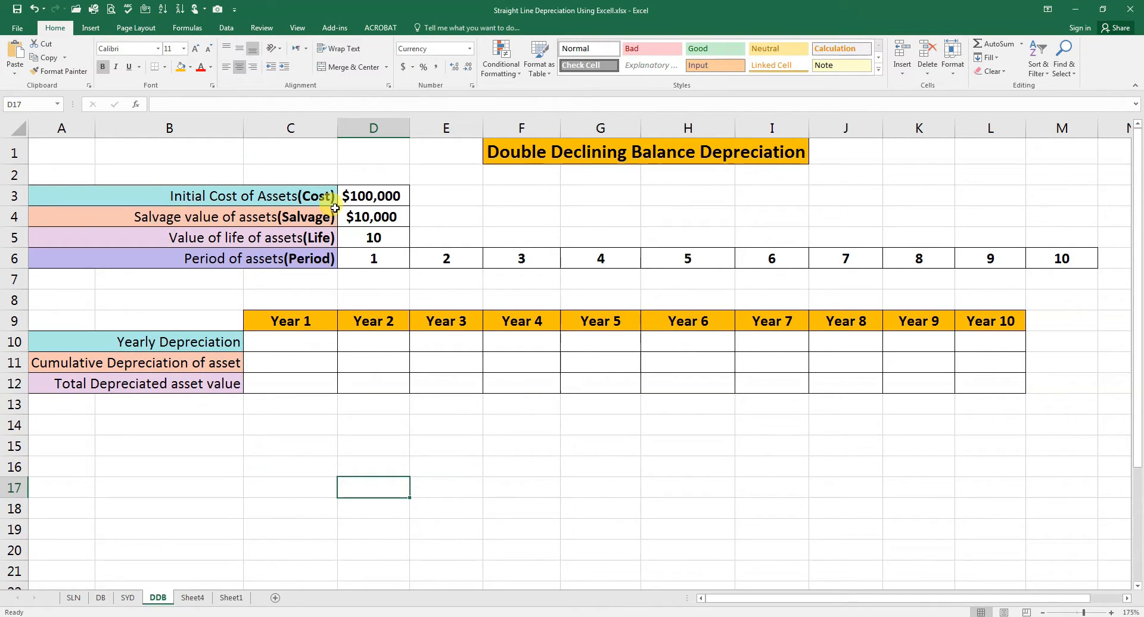
mouse_move(233, 235)
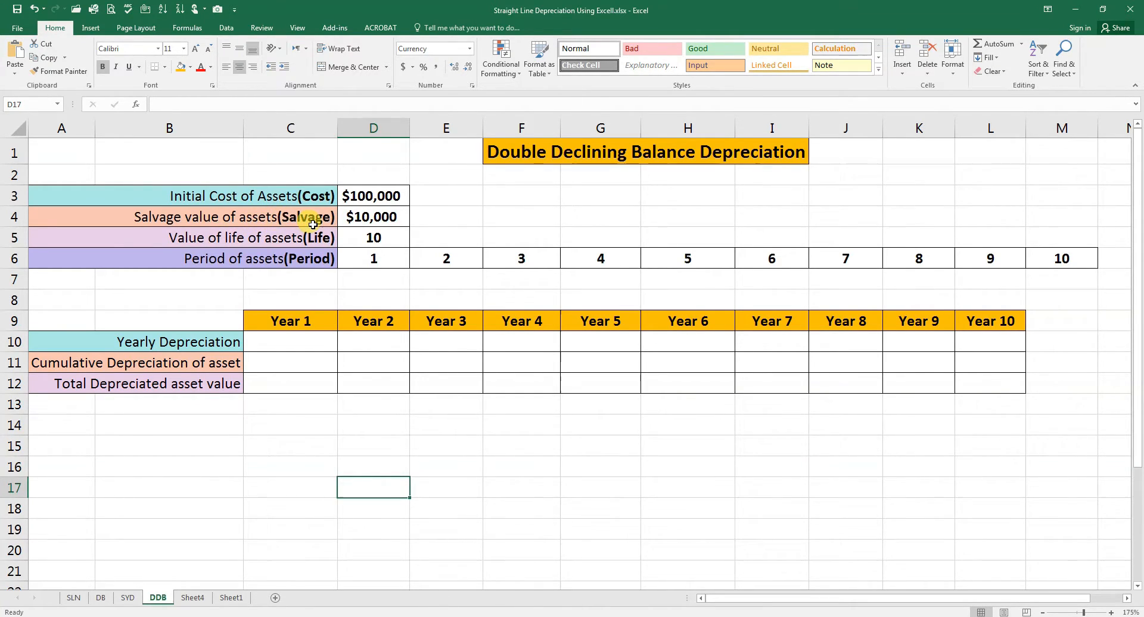
mouse_move(248, 243)
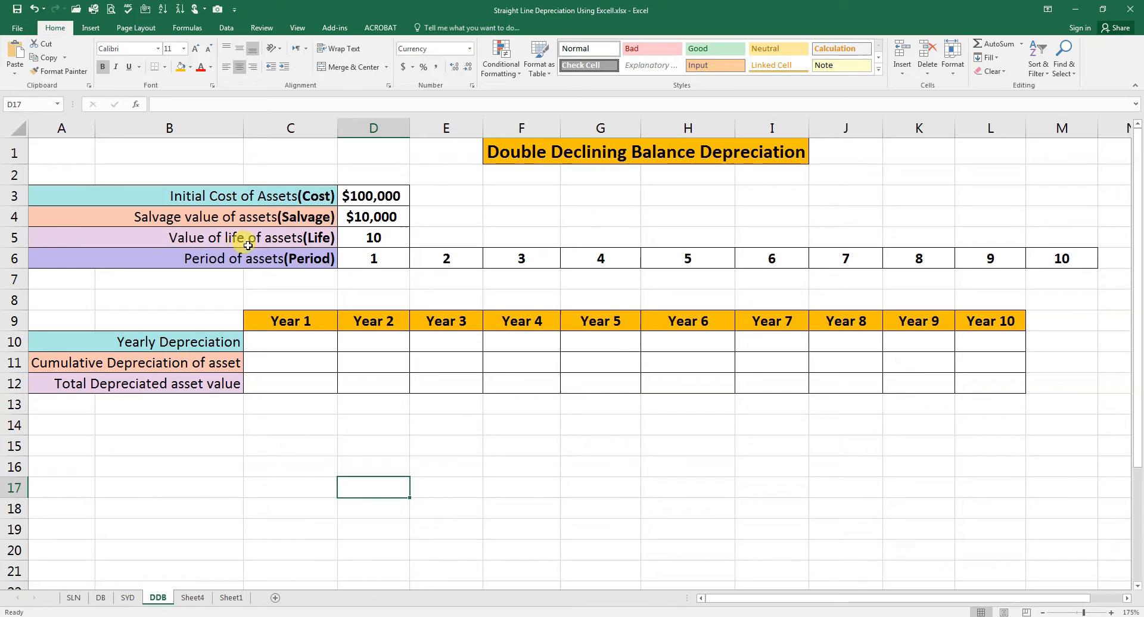
mouse_move(364, 247)
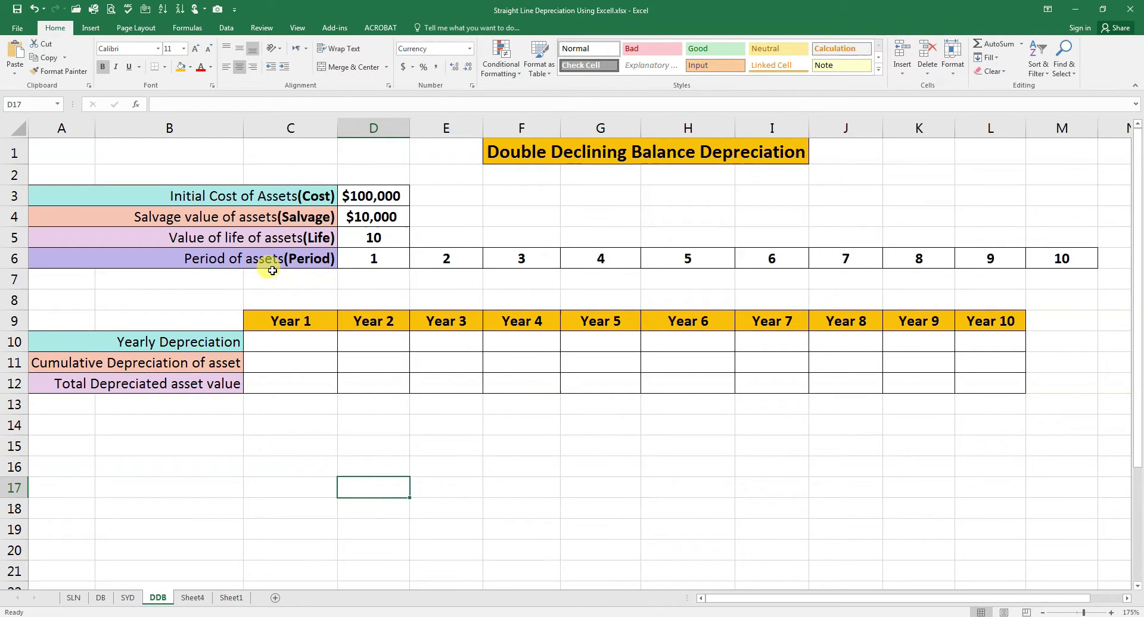
mouse_move(325, 280)
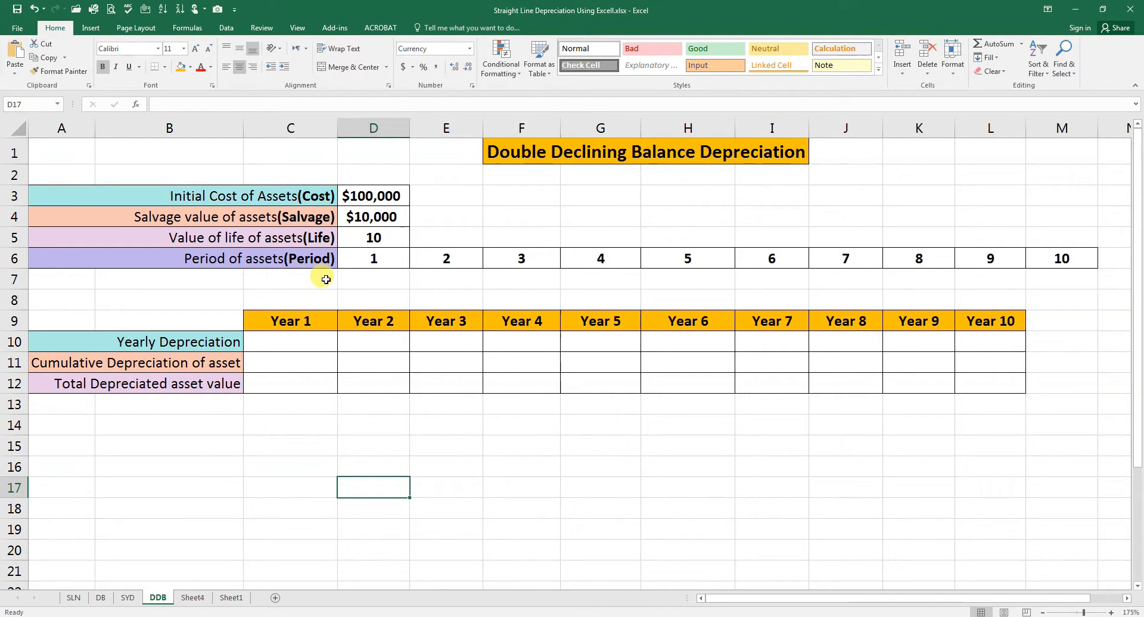
mouse_move(358, 249)
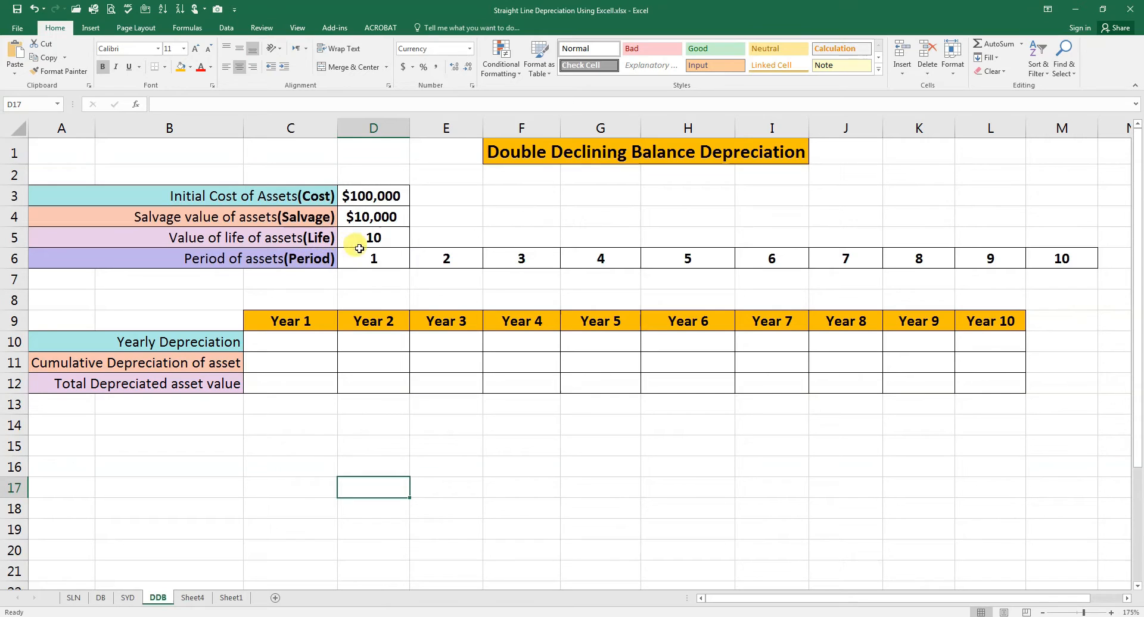
mouse_move(696, 283)
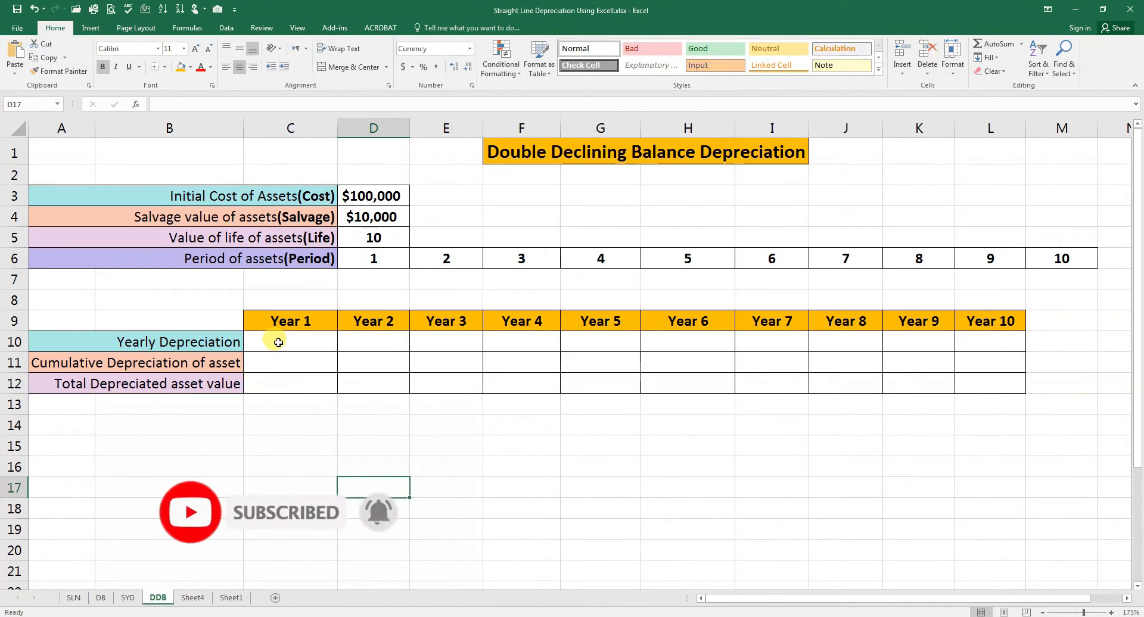
Begin a formula in C10 and choose DDB from the Financial functions to show its arguments.
click(288, 342)
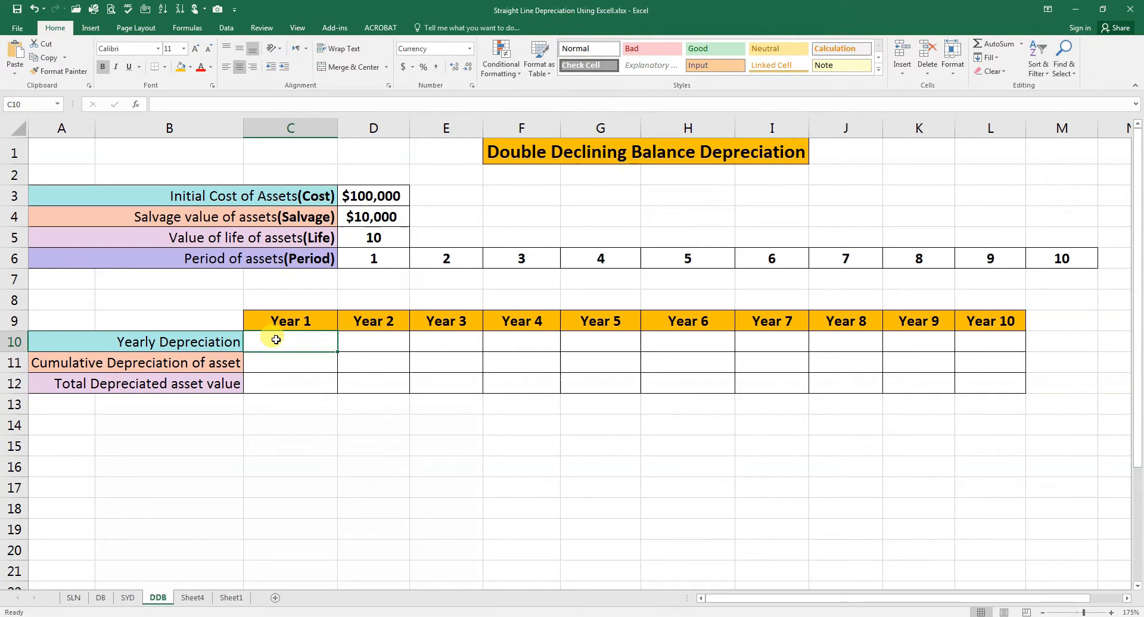
text(=)
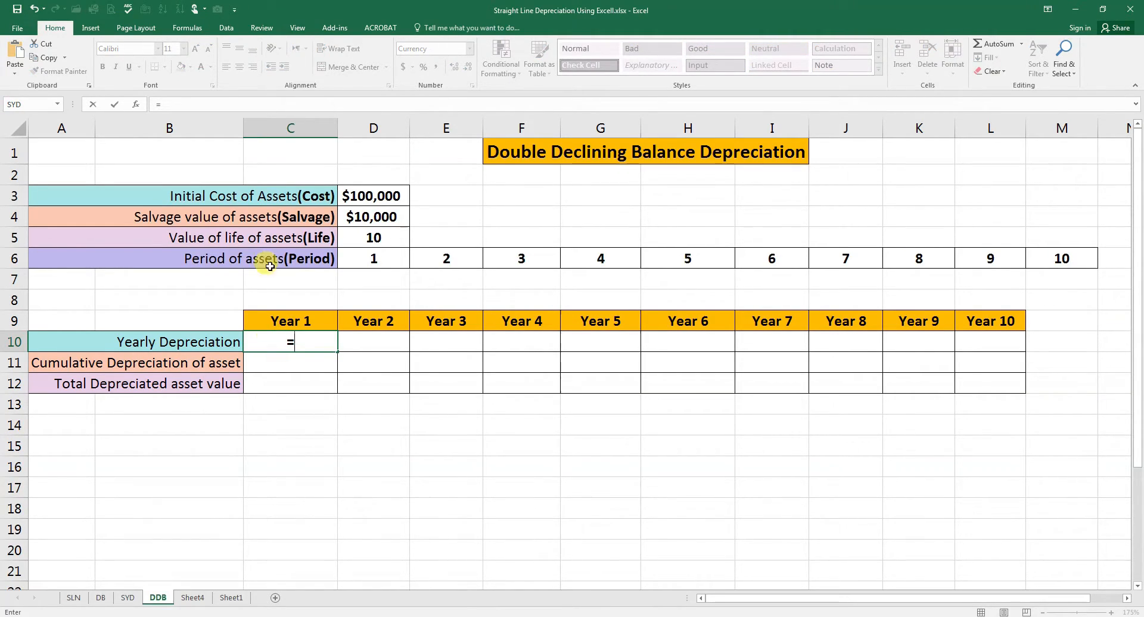
click(186, 28)
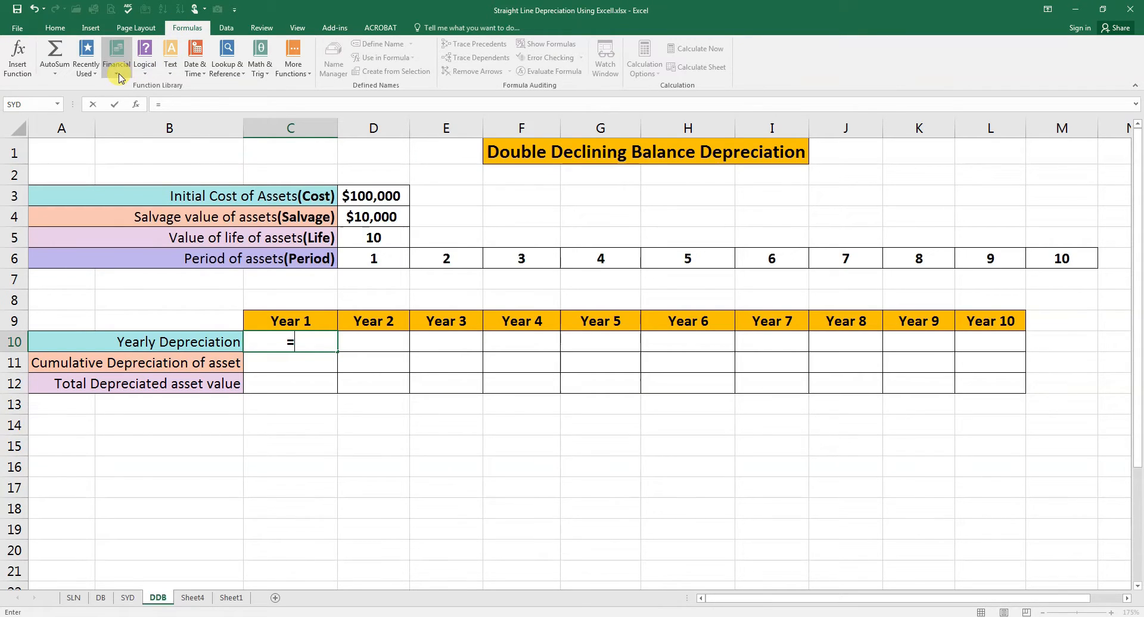
click(117, 53)
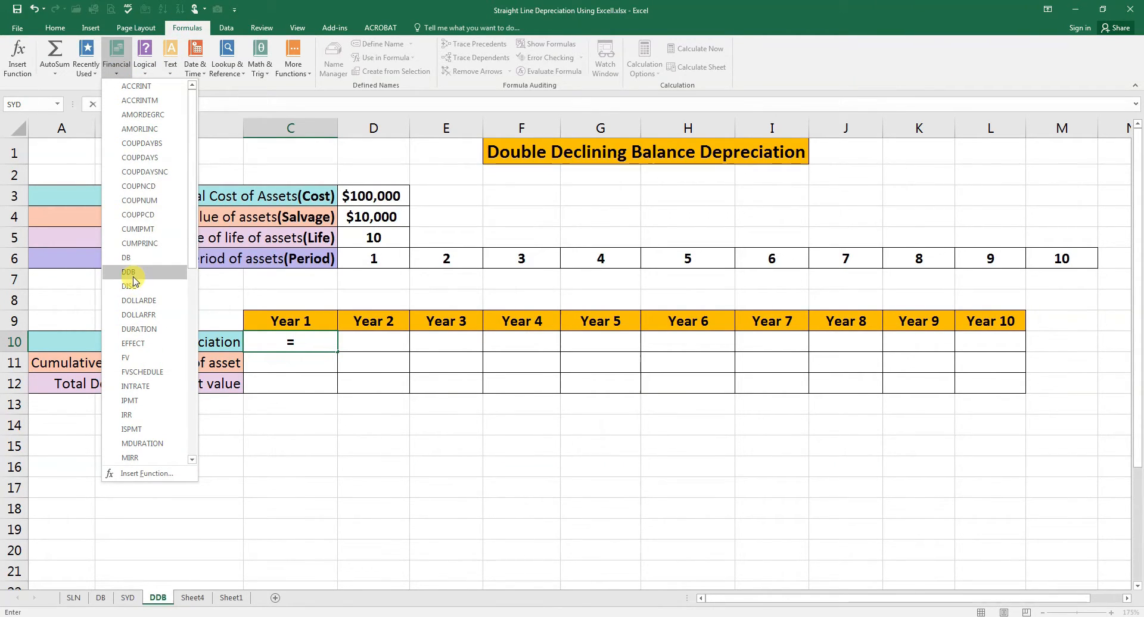
click(128, 272)
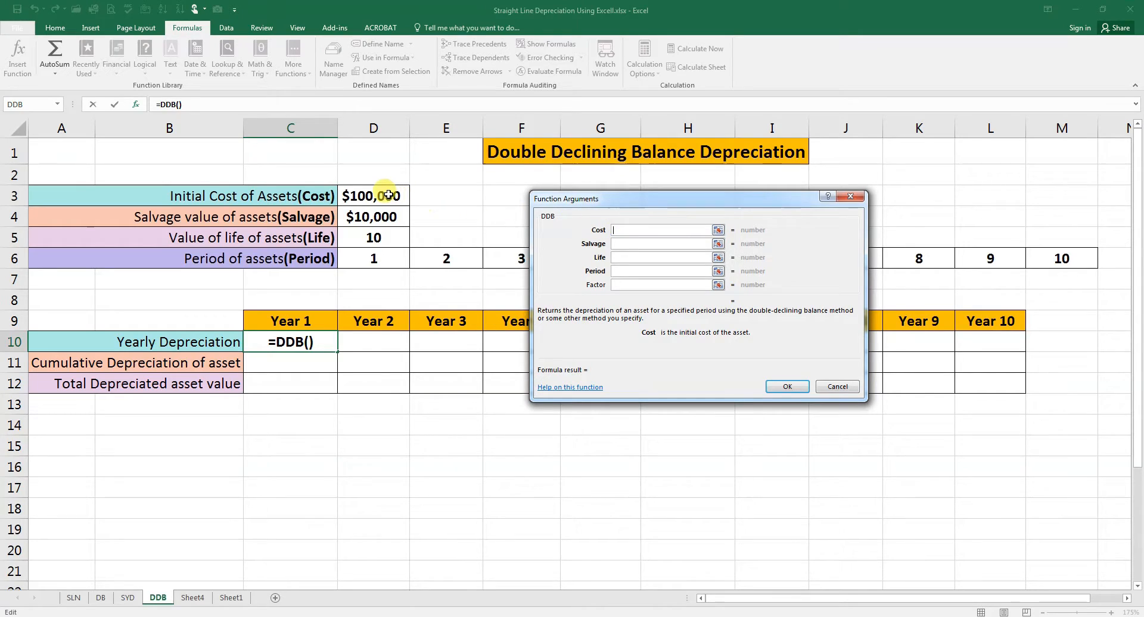
Enter =DDB(D3,D4,D5,D6) with Cost D3, Salvage D4, Life D5, Period D6, giving $20,000.
click(373, 195)
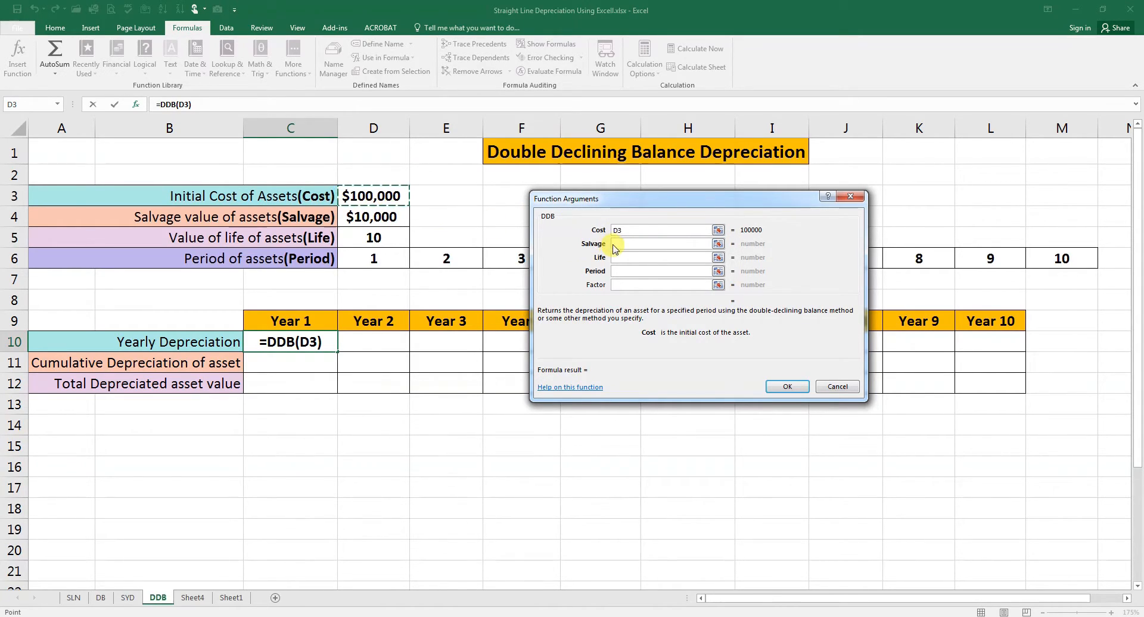
click(373, 217)
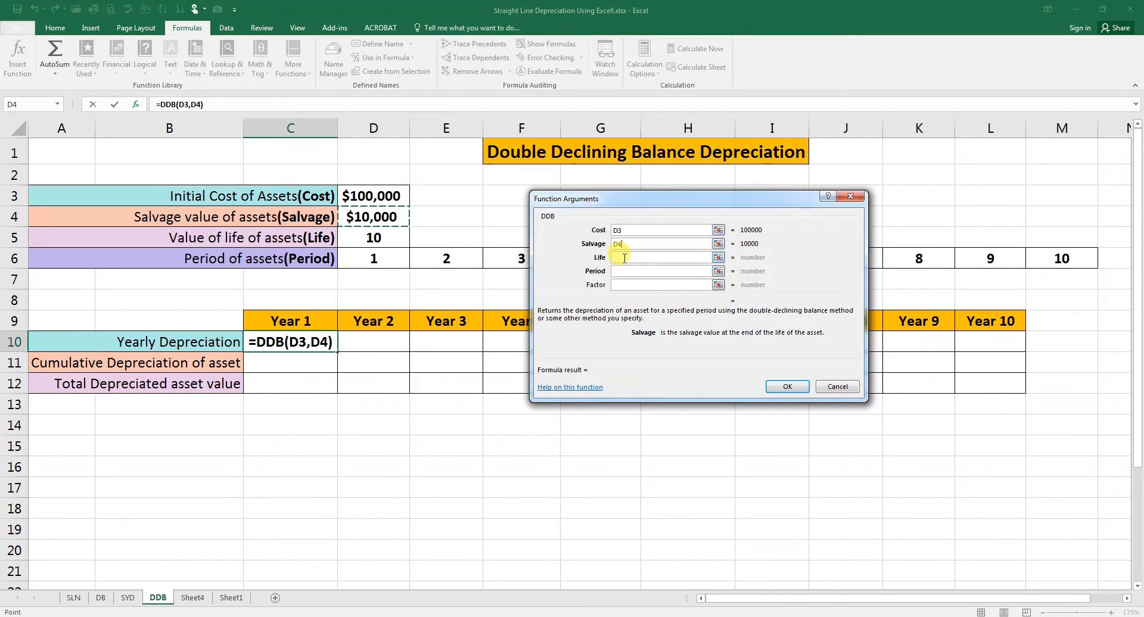
click(373, 238)
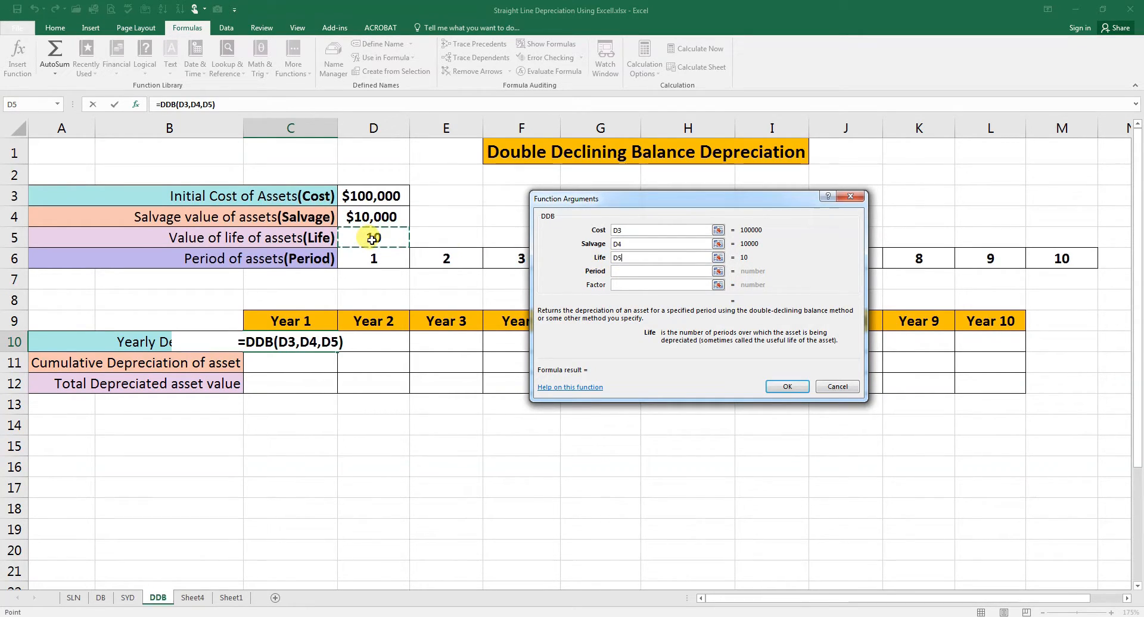
click(661, 272)
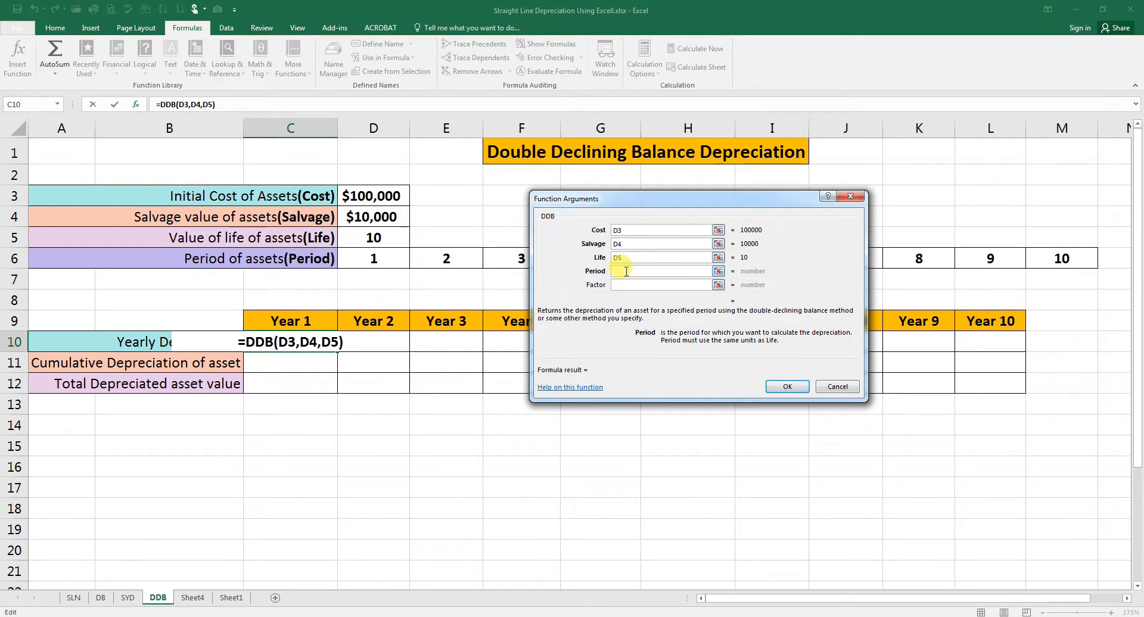
click(373, 259)
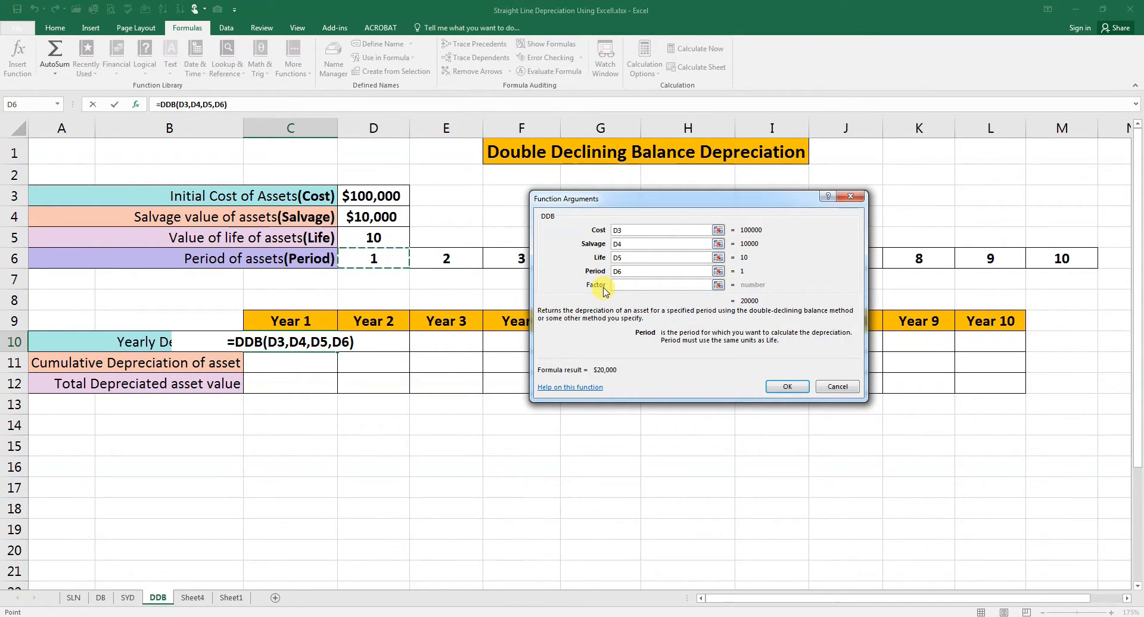
mouse_move(612, 295)
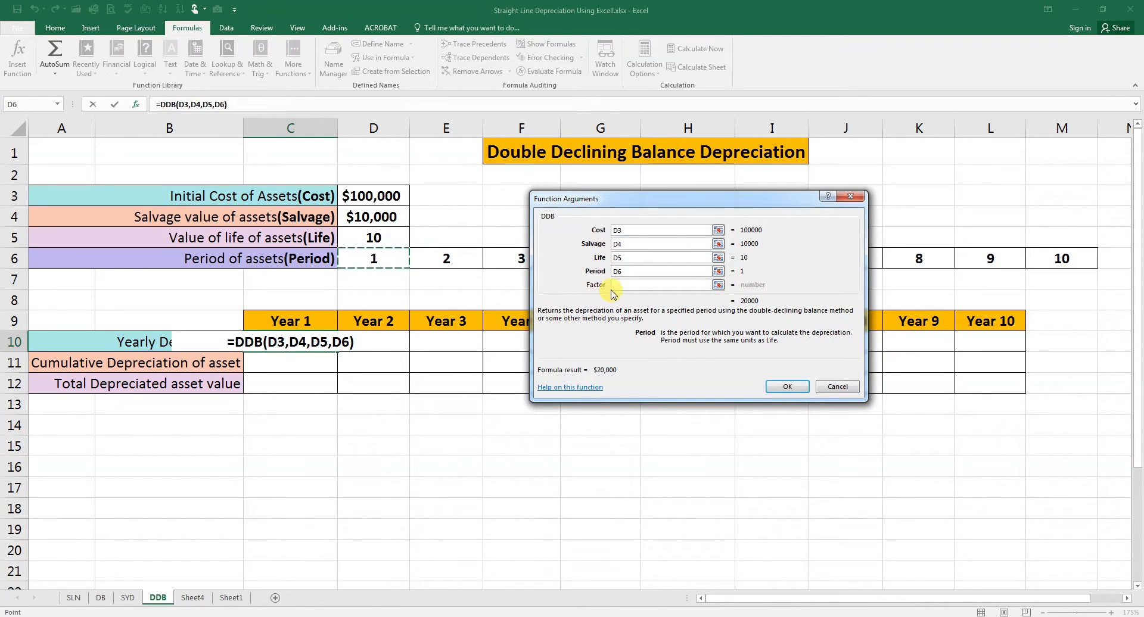
click(660, 285)
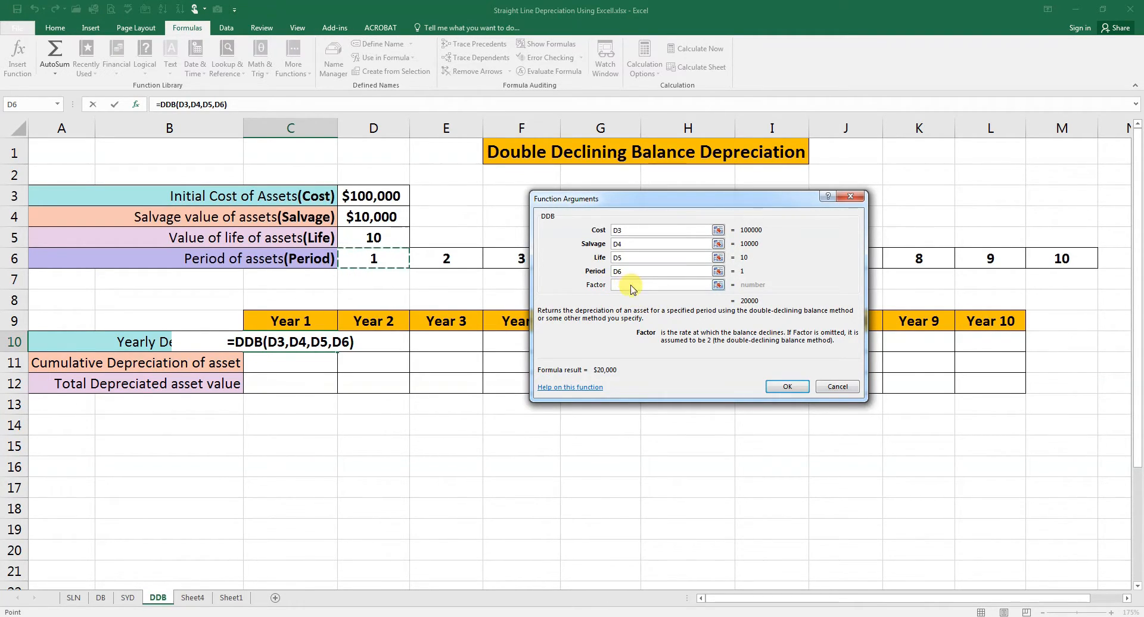
text(2)
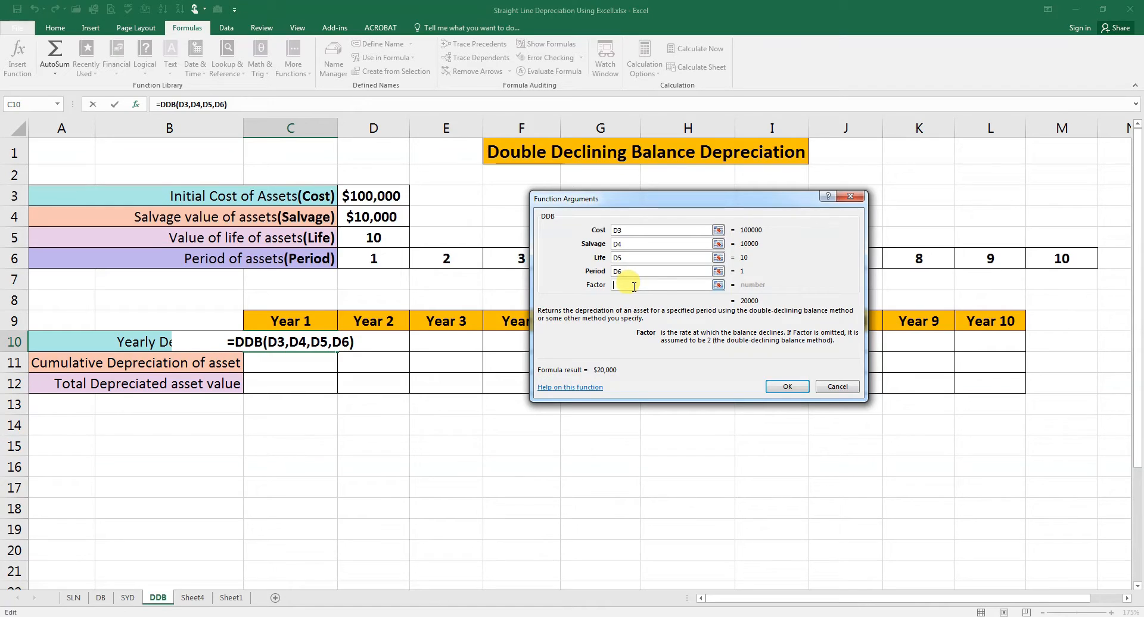
mouse_move(765, 379)
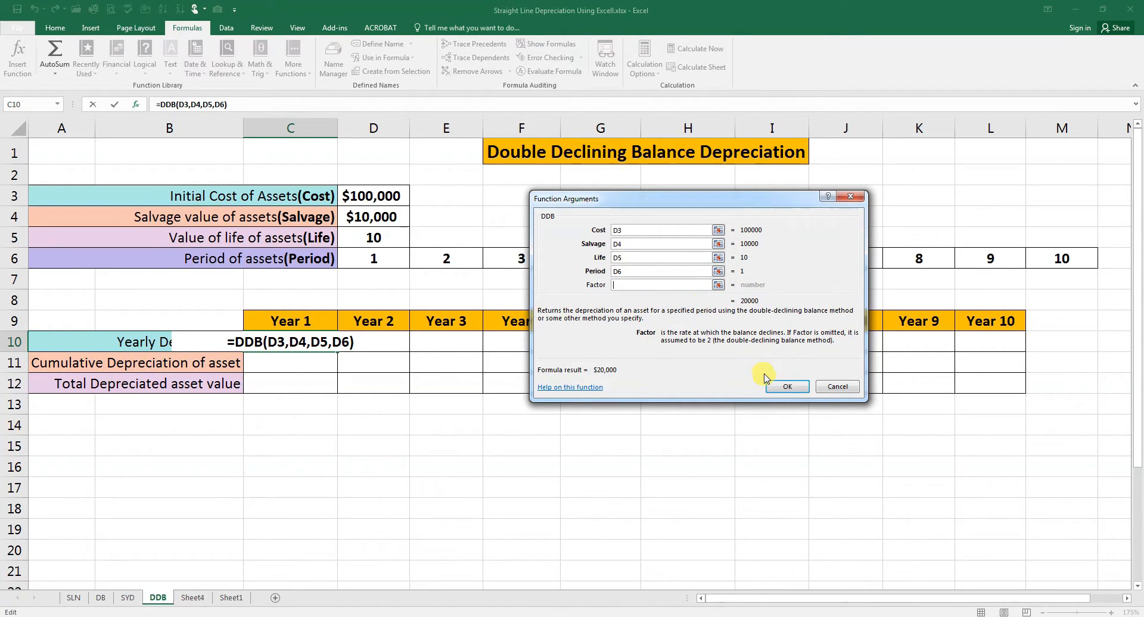
mouse_move(619, 296)
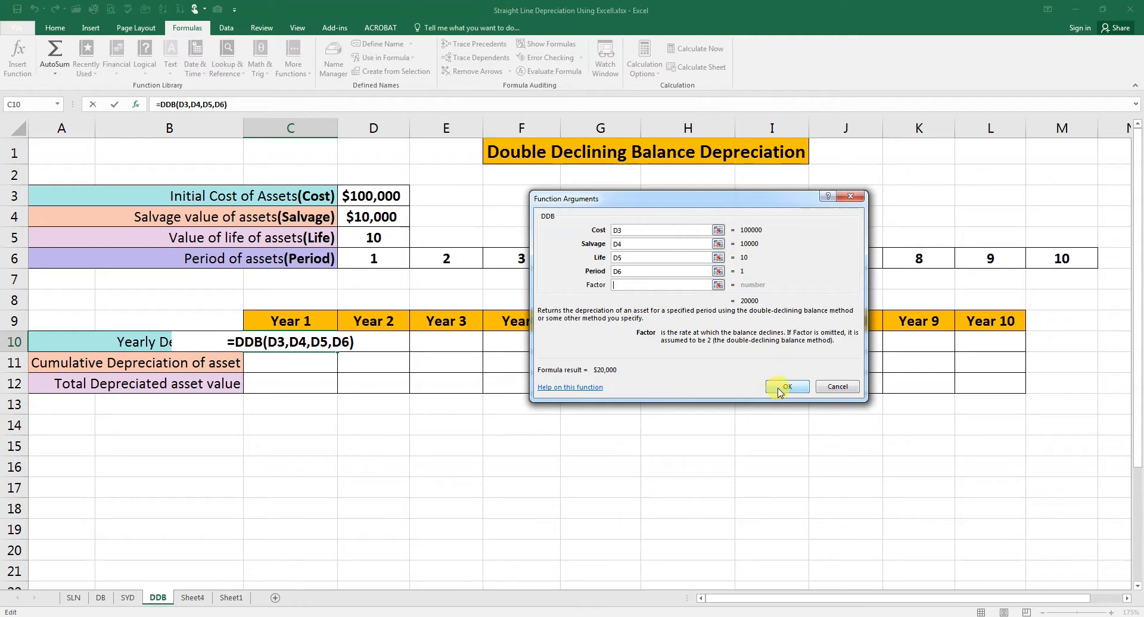
click(787, 388)
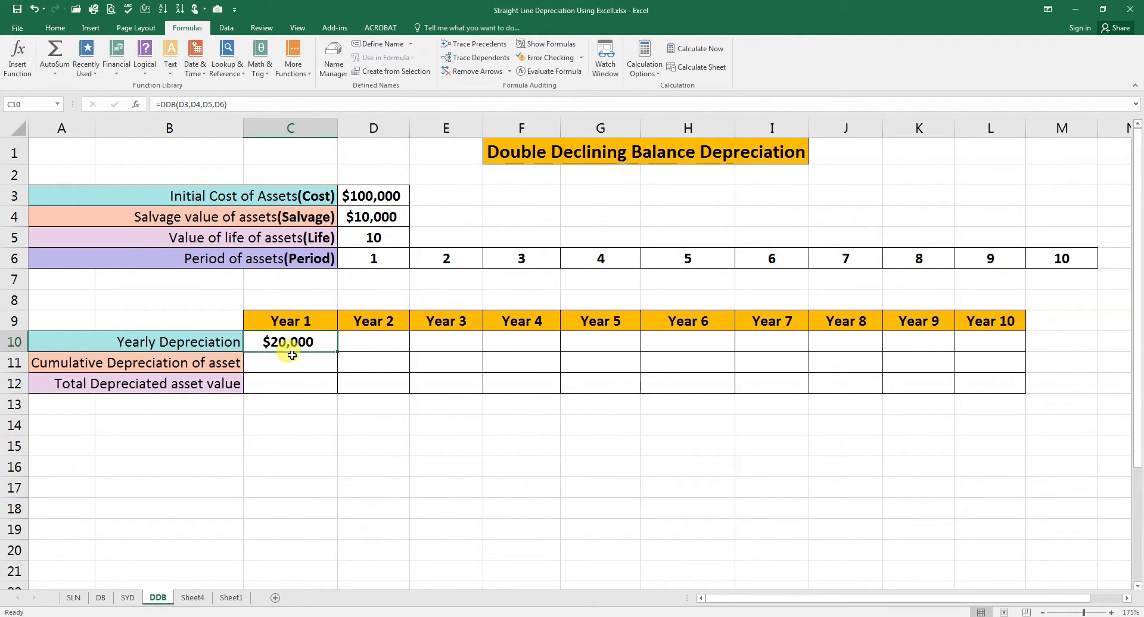
Edit C10 to =DDB(D3,D4,D5,D6,2), adding an explicit factor of 2, still $20,000.
double_click(288, 342)
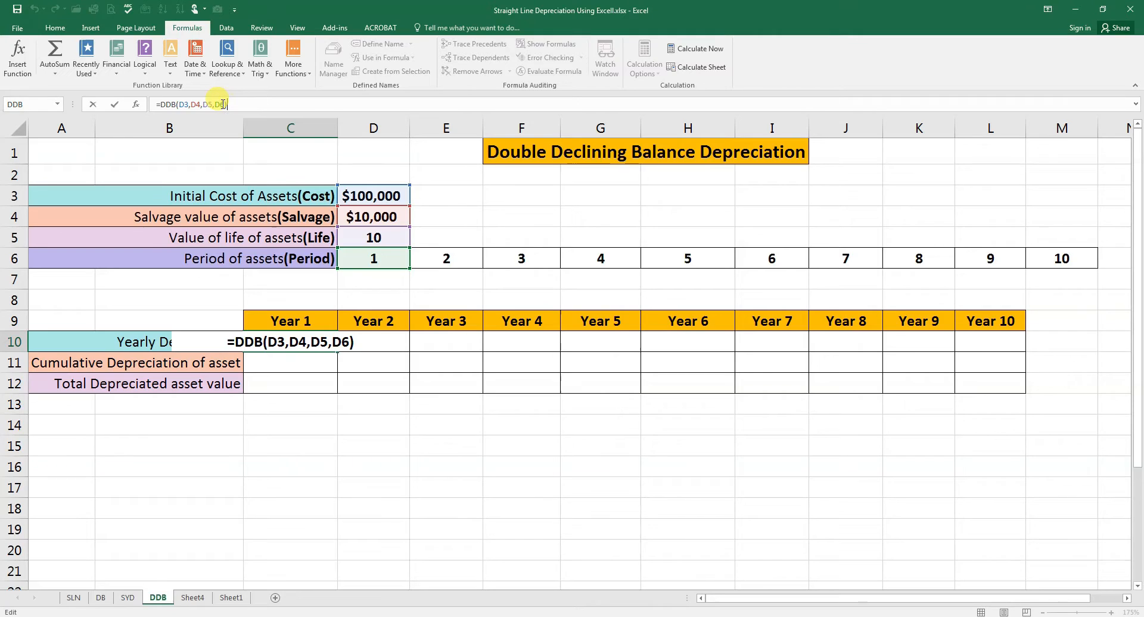
text(,)
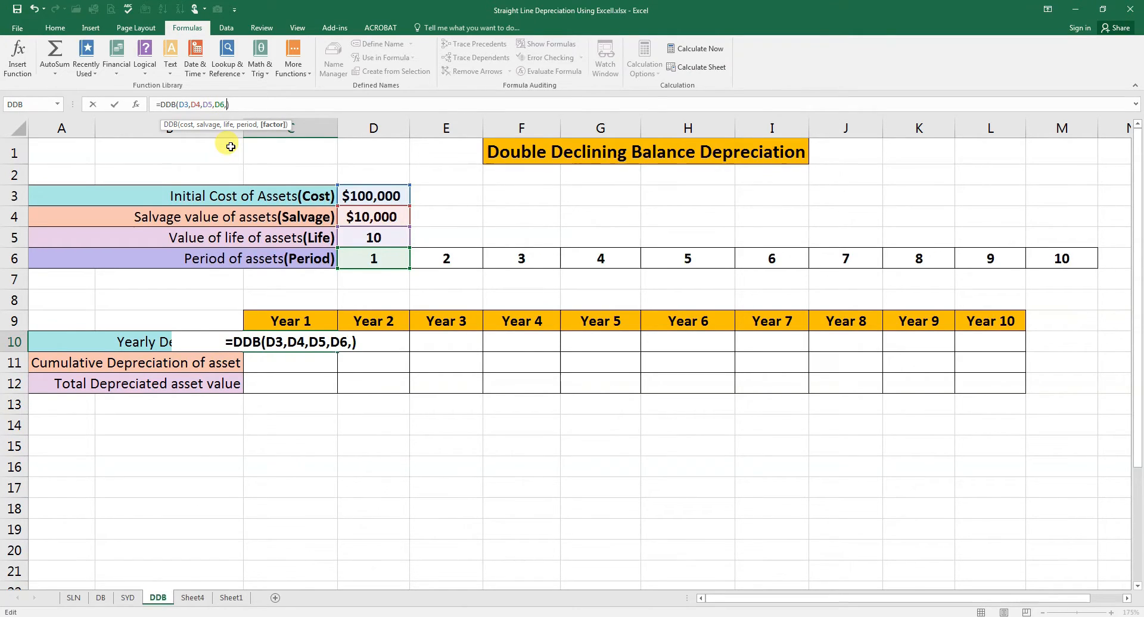
text(2)
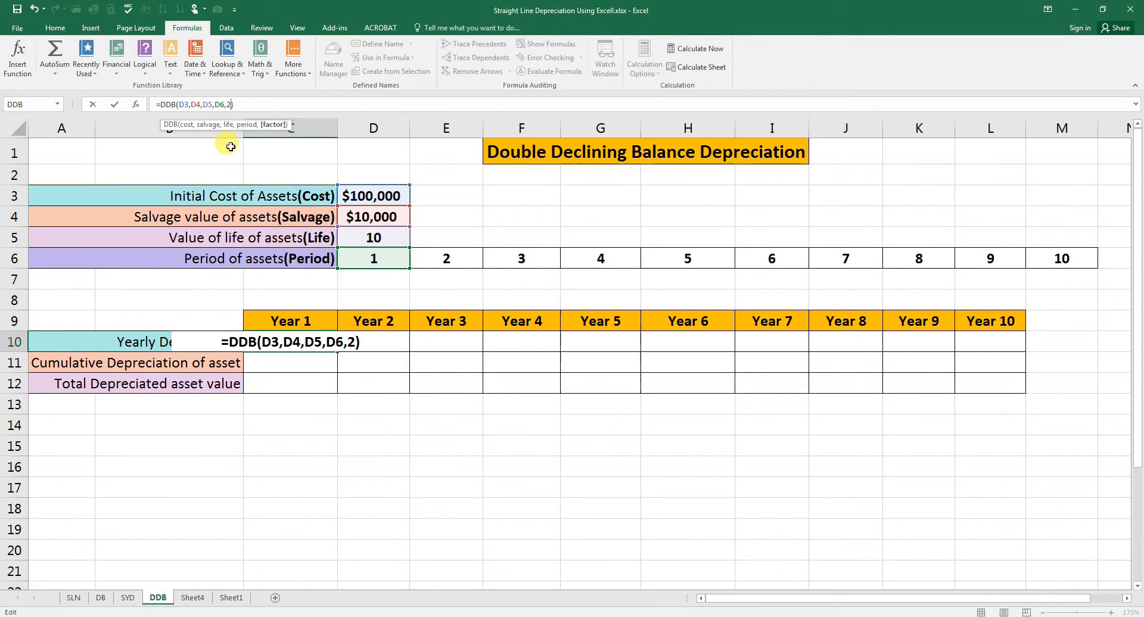
key(Enter)
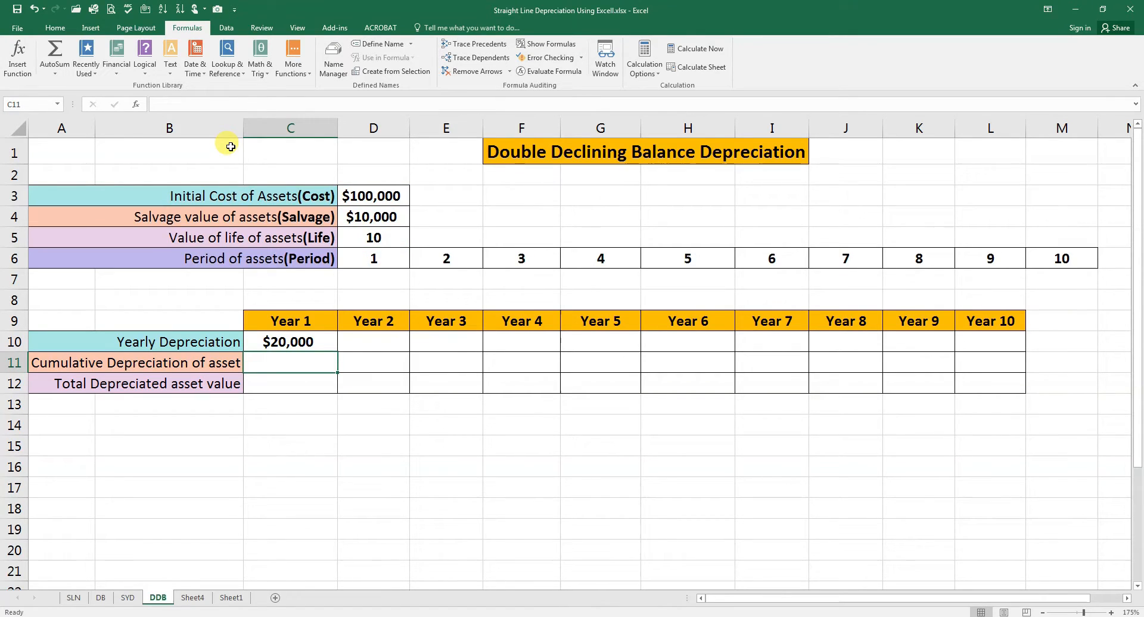
click(290, 342)
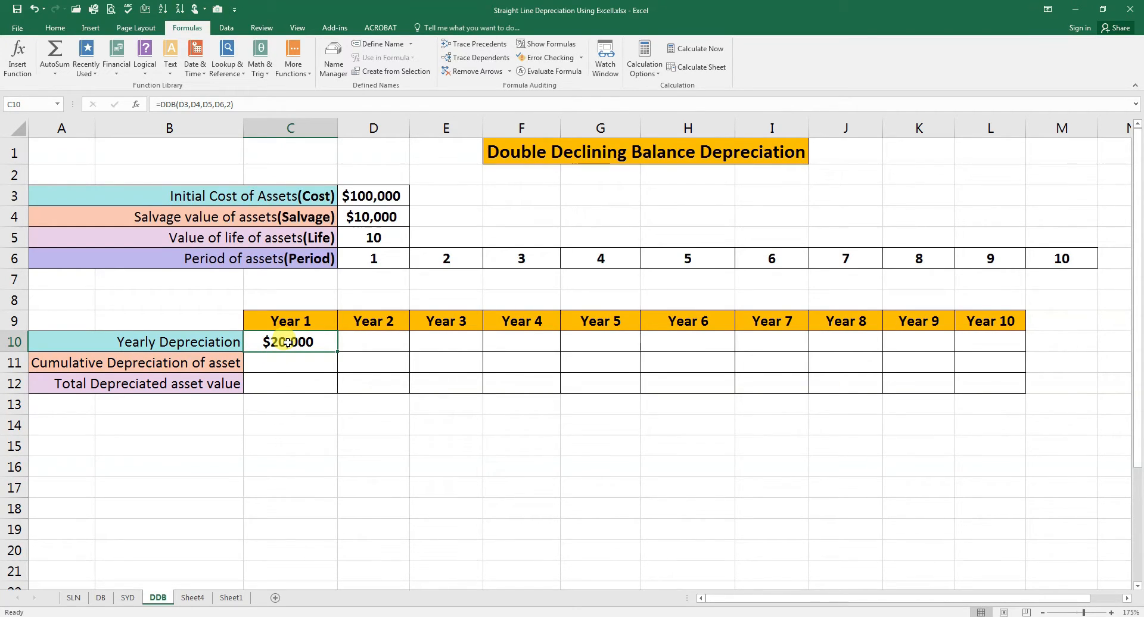
mouse_move(342, 344)
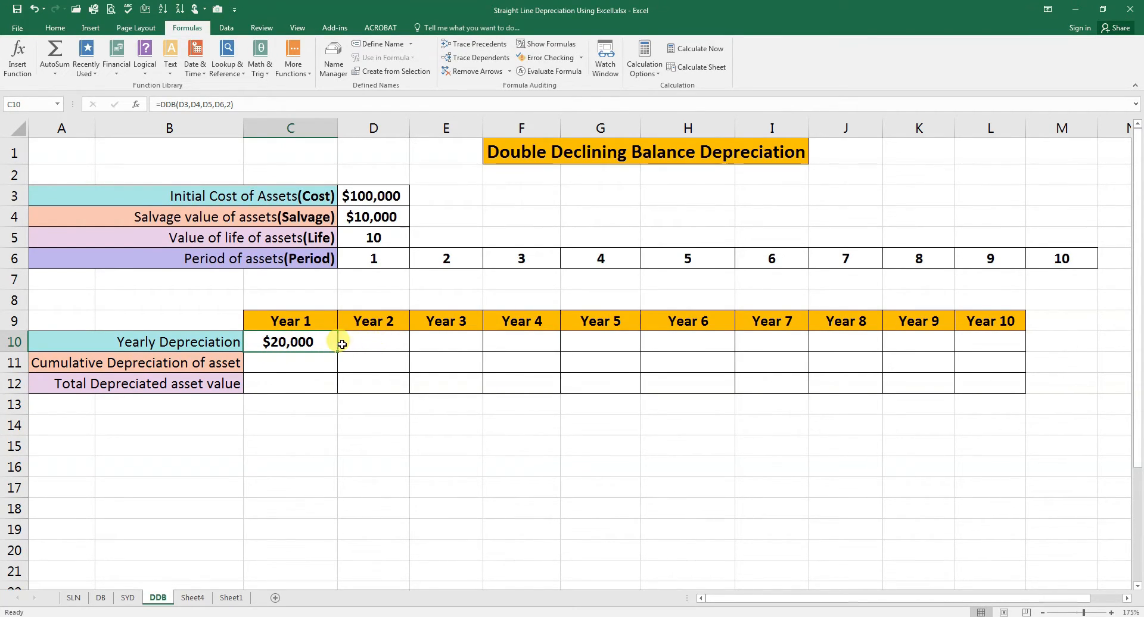
mouse_move(398, 342)
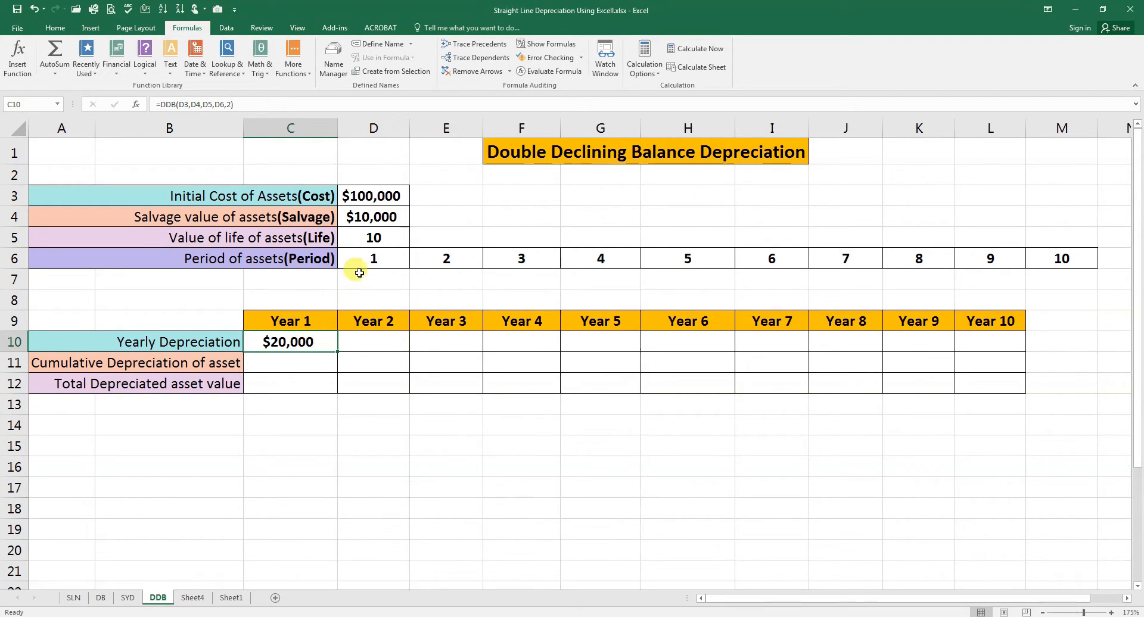
mouse_move(365, 217)
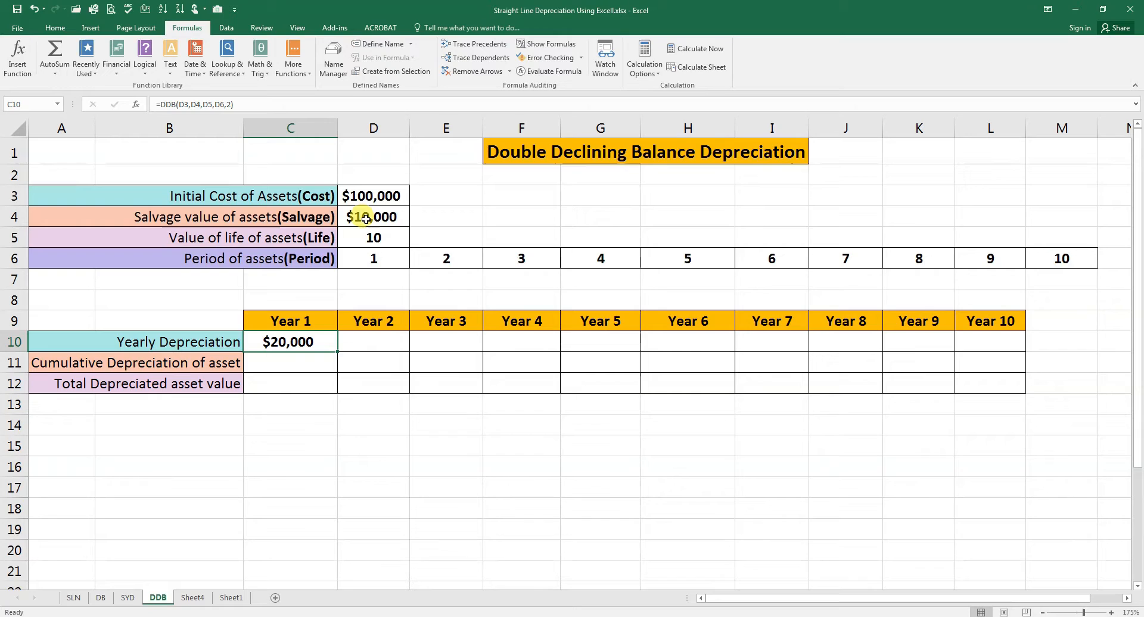
mouse_move(309, 306)
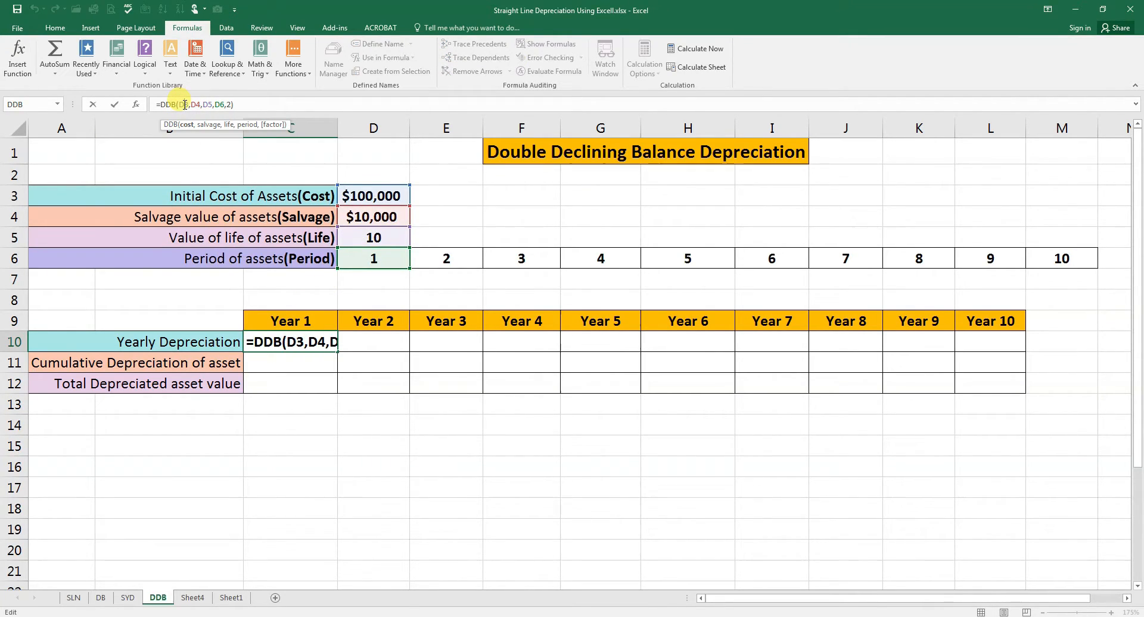
key(F4)
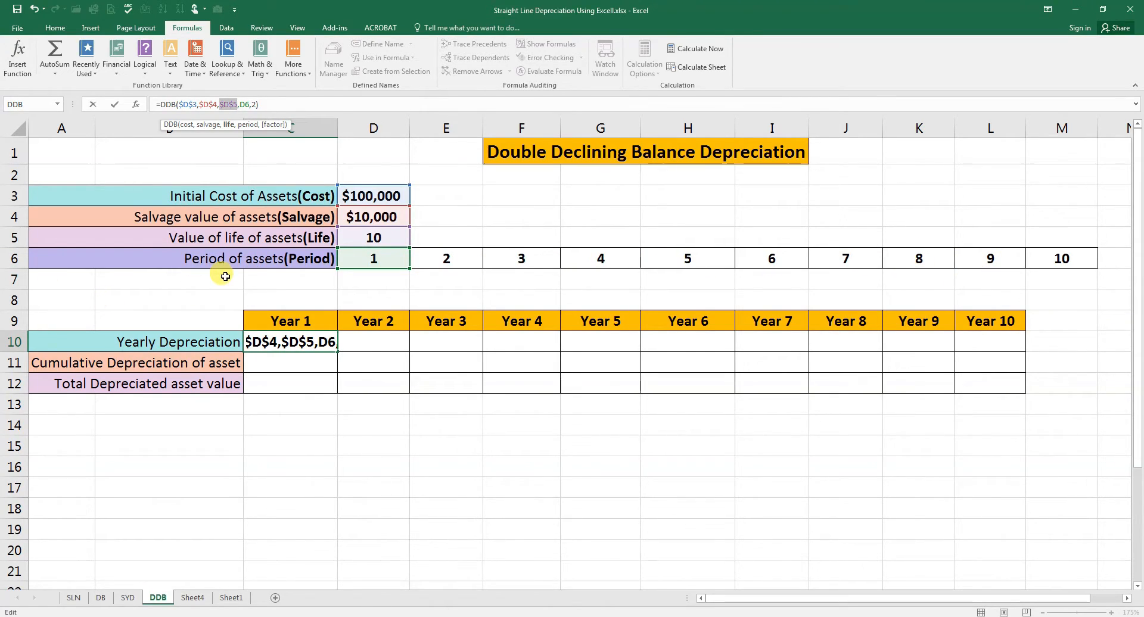
key(Enter)
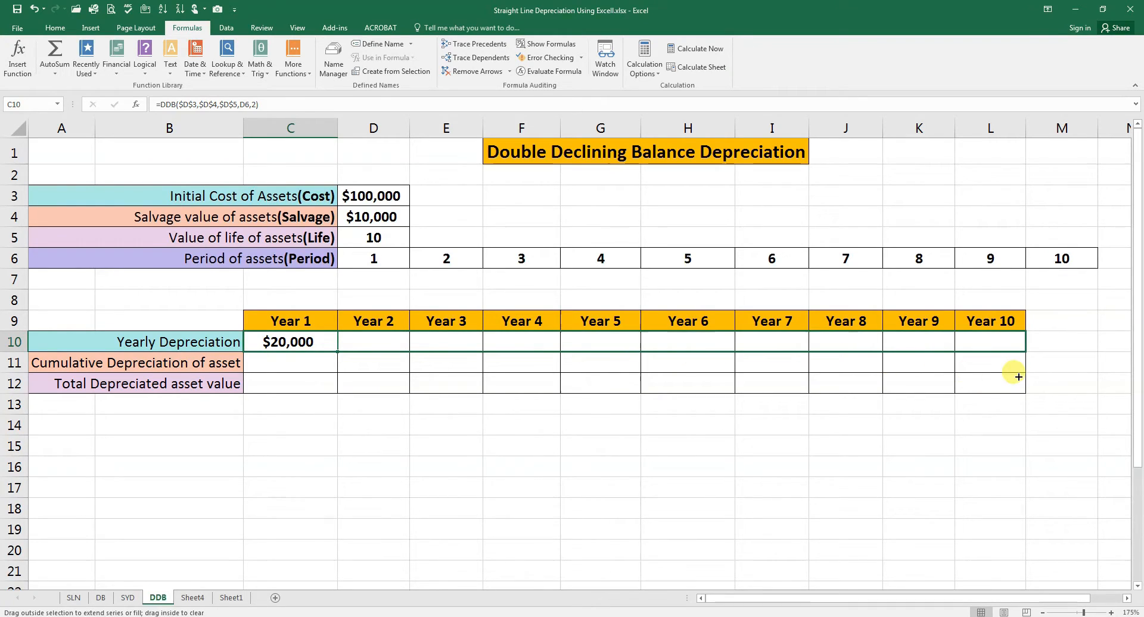
drag(290, 342, 990, 342)
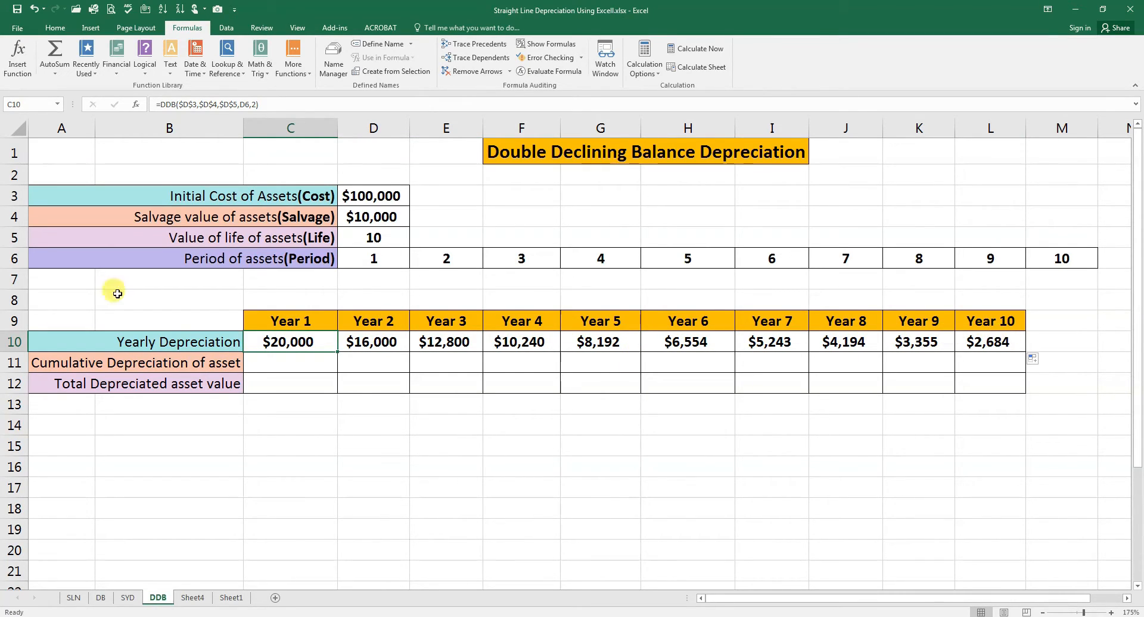
mouse_move(320, 454)
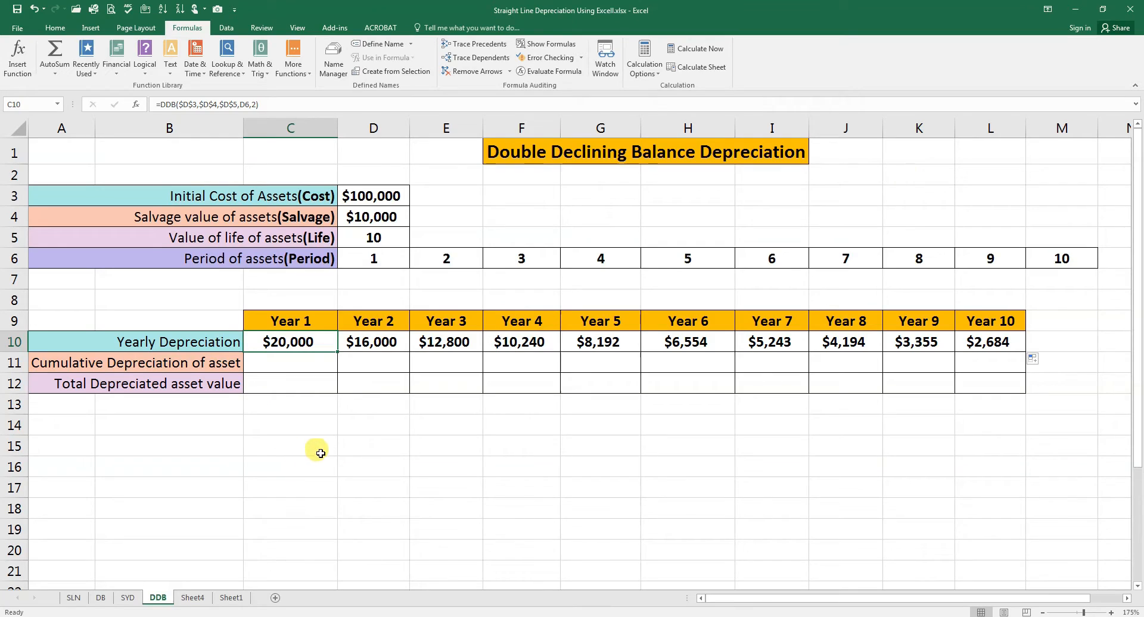
mouse_move(332, 349)
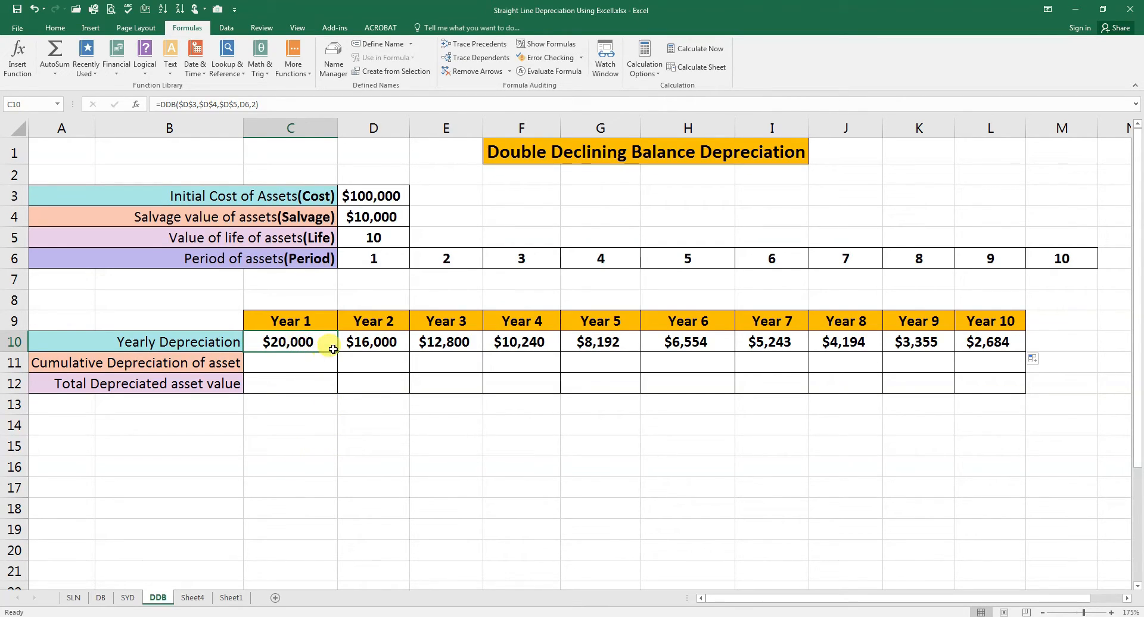
mouse_move(610, 357)
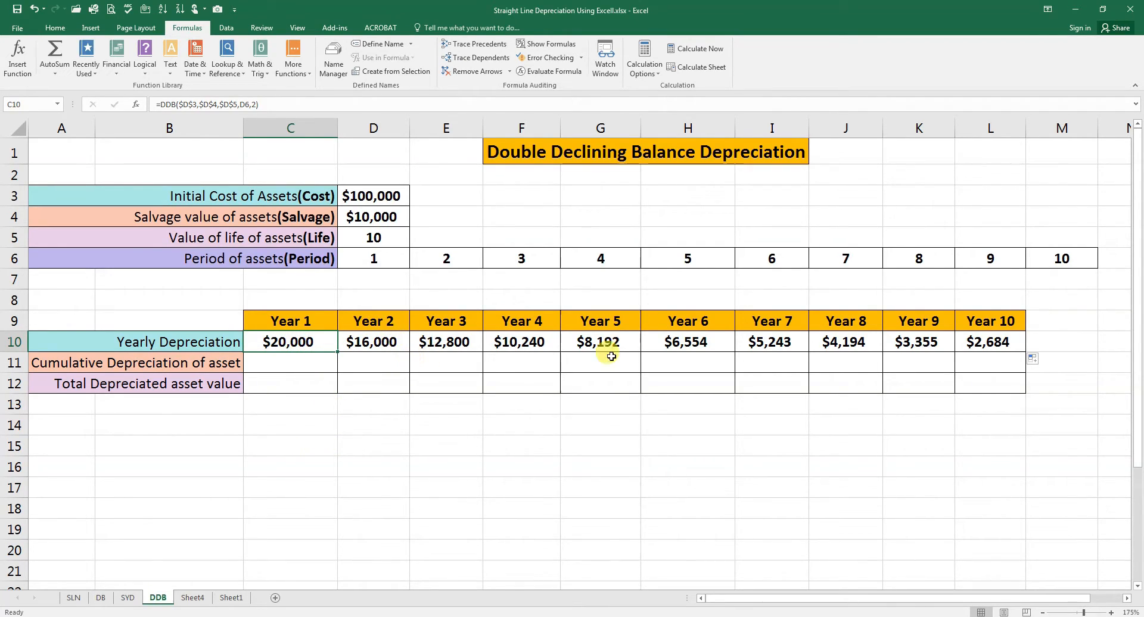
mouse_move(771, 373)
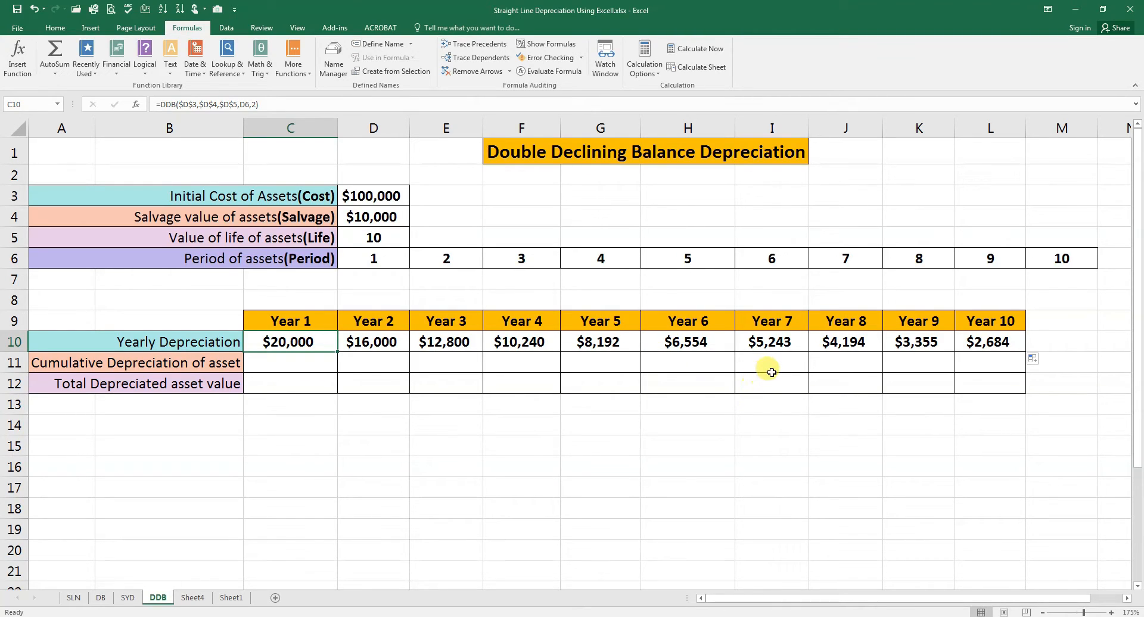
mouse_move(691, 355)
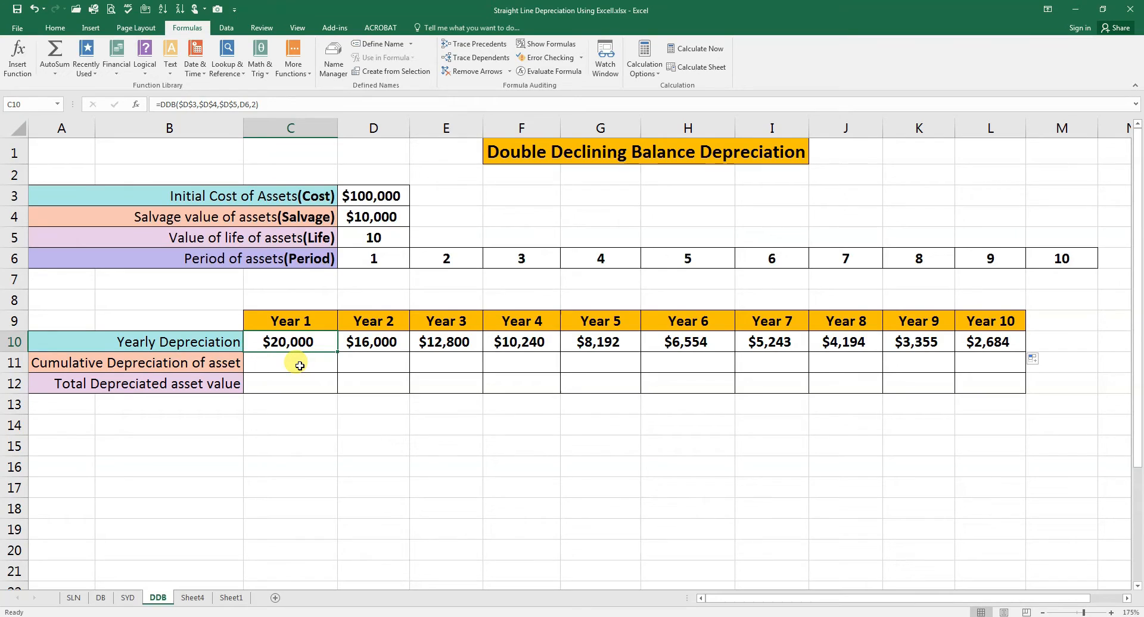
Enter =C10 in C11 and =D10+C11 in D11, filling cumulative totals from $20,000 to $89,263.
click(300, 363)
text(=C10)
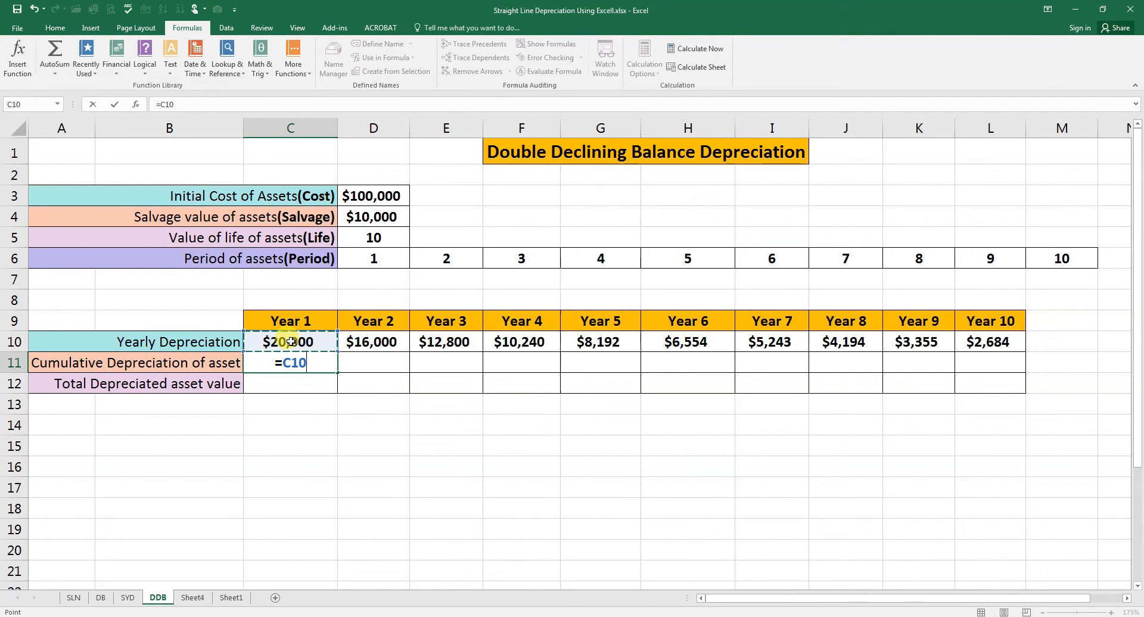
key(Enter)
text(=D10)
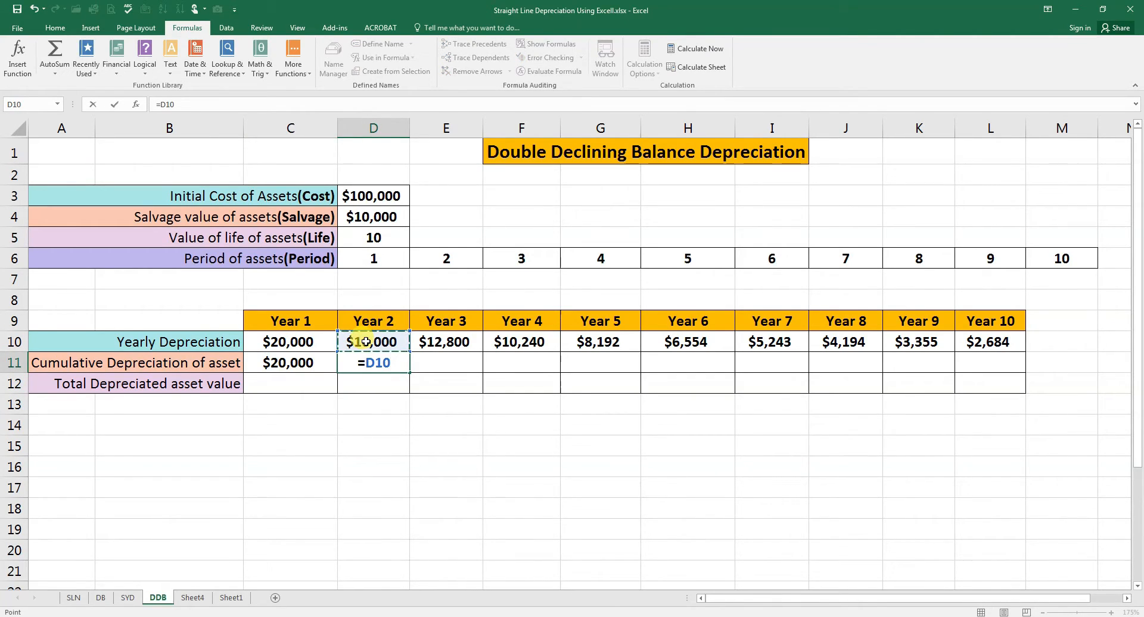
click(289, 364)
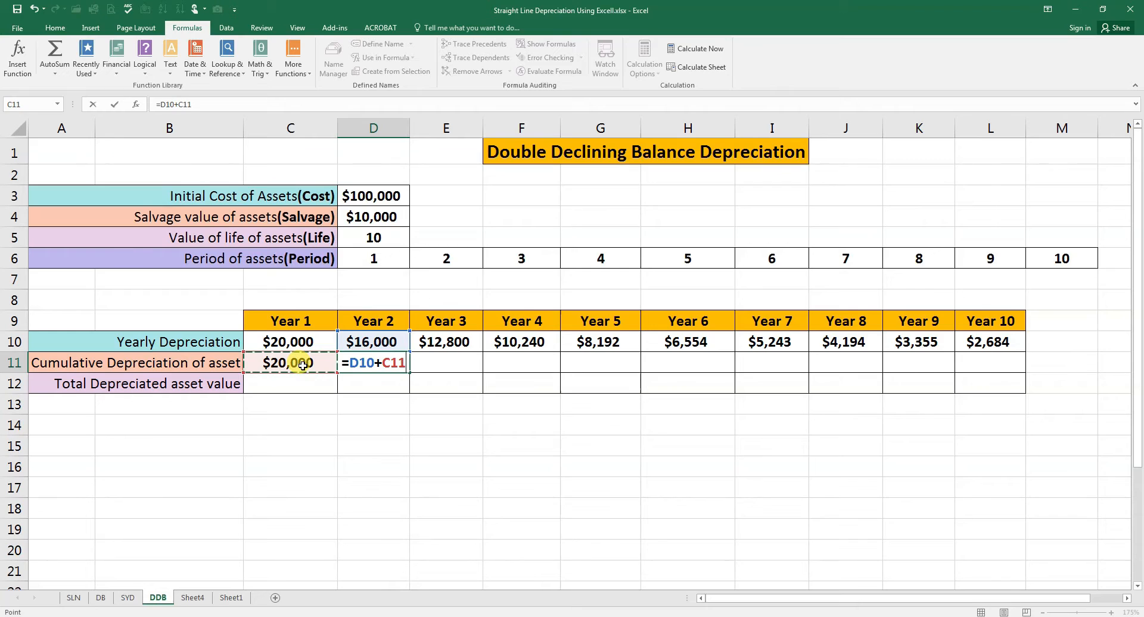
key(Enter)
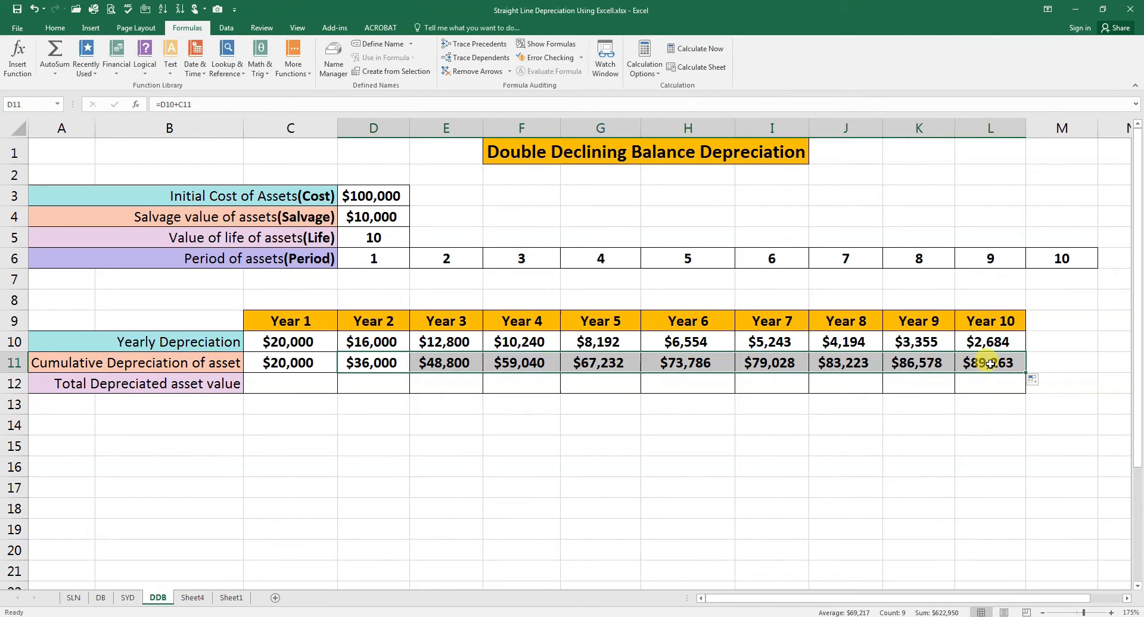
click(989, 363)
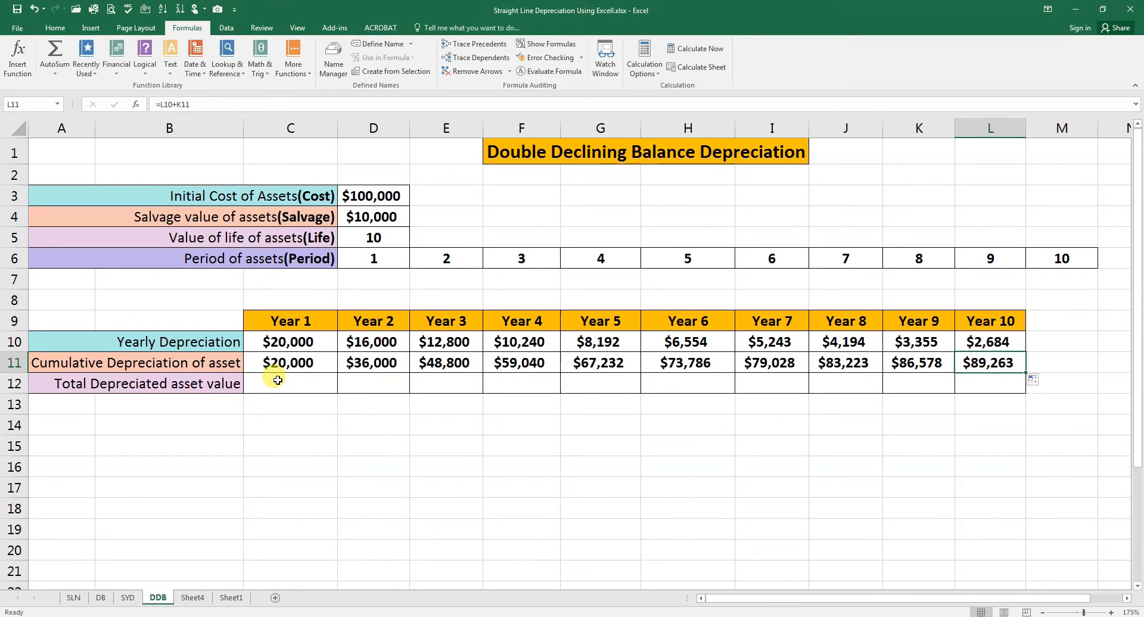
click(279, 382)
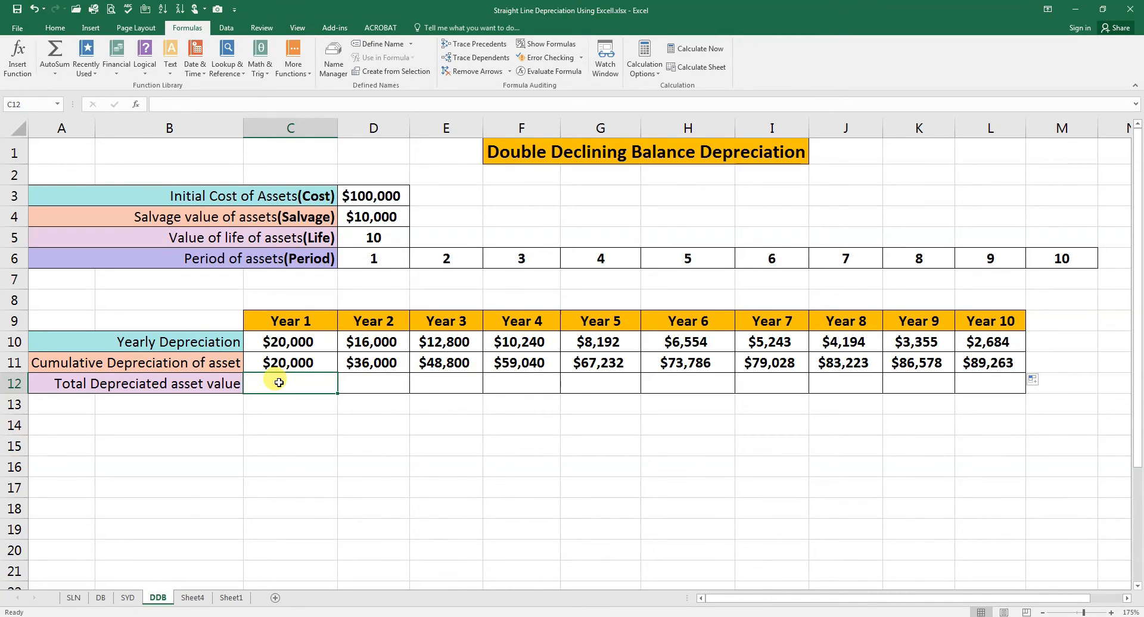
Enter =$D$3-C11 in C12 and fill it across, giving asset values from $80,000 to $10,737.
text(=)
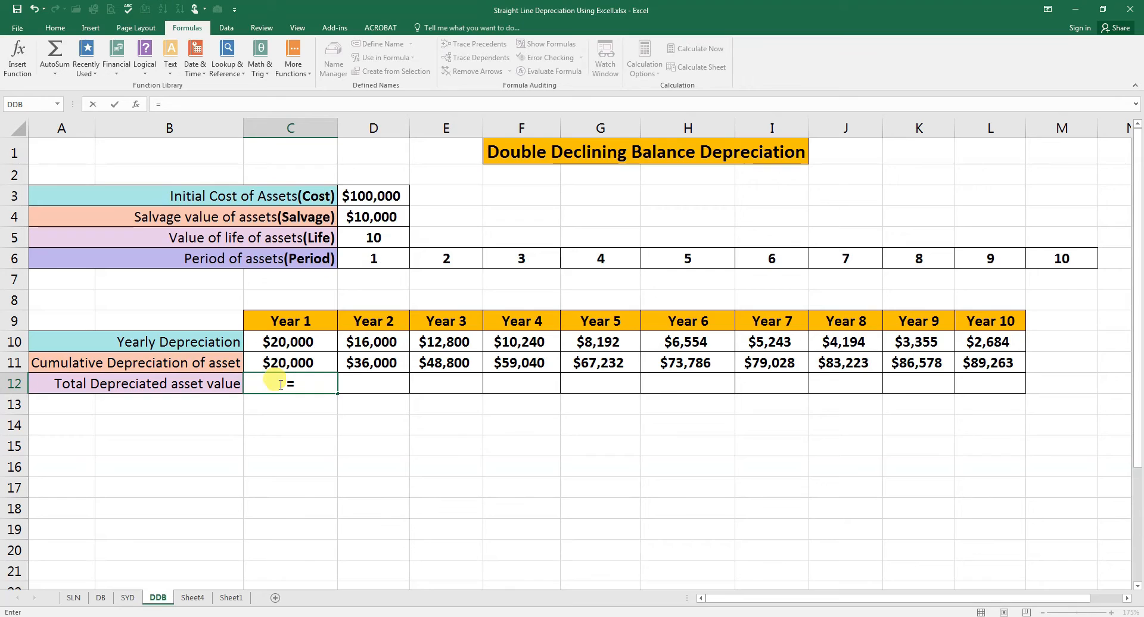
click(373, 196)
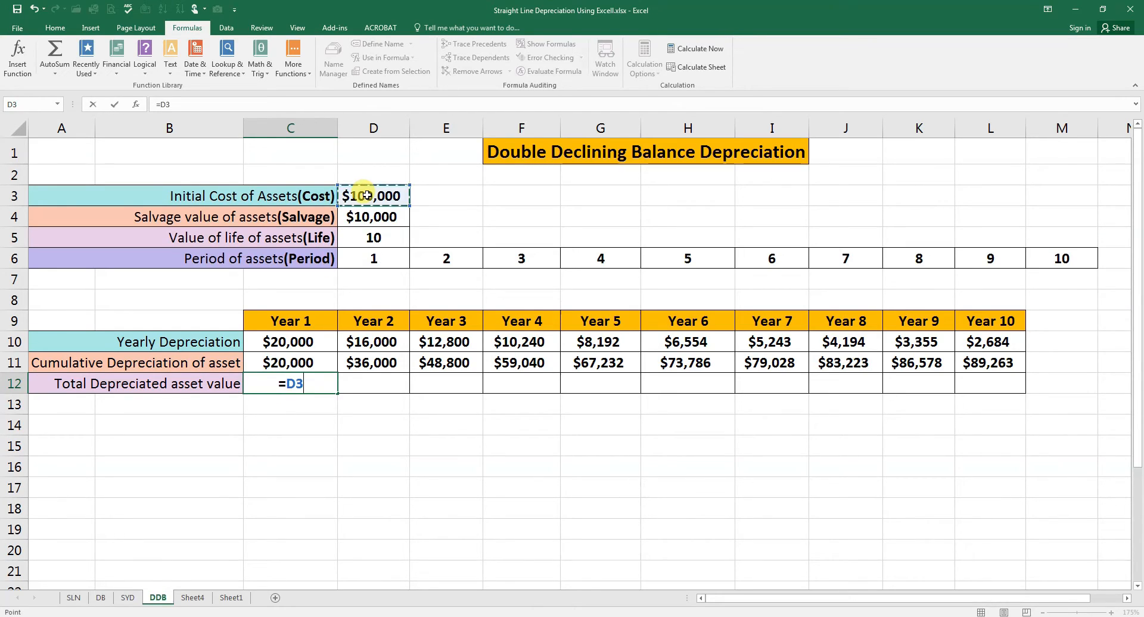
click(288, 363)
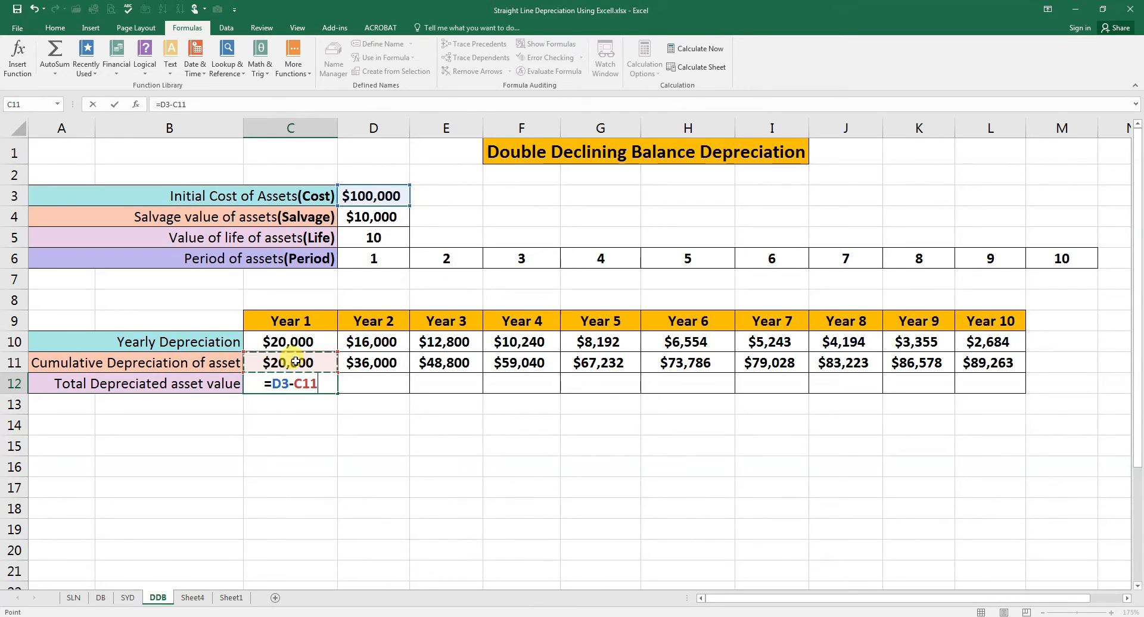
key(Enter)
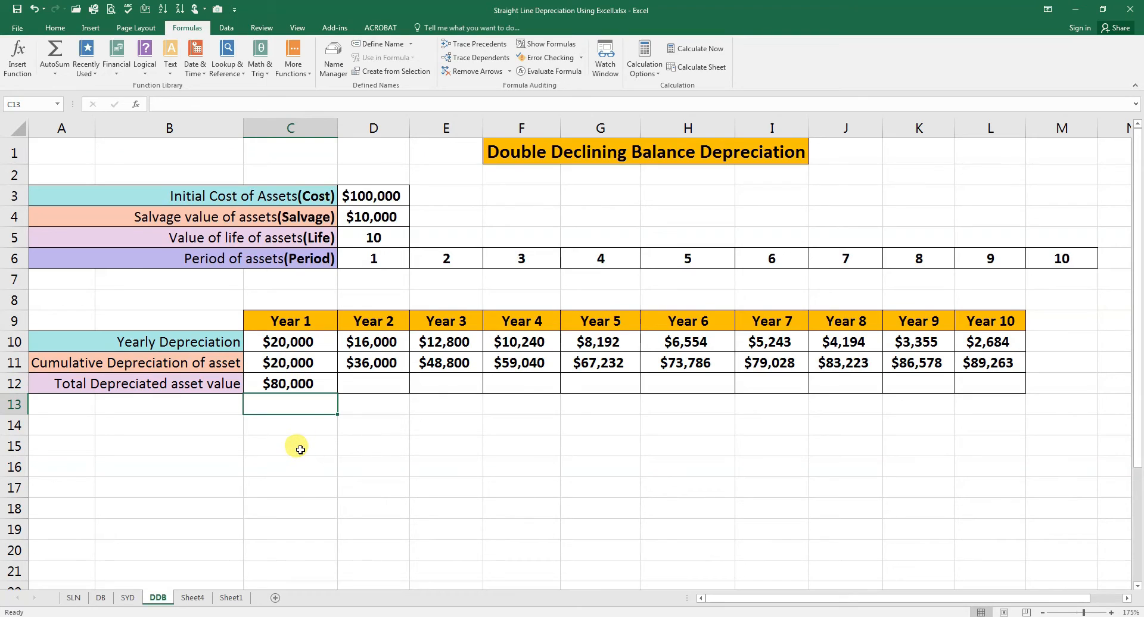
mouse_move(305, 384)
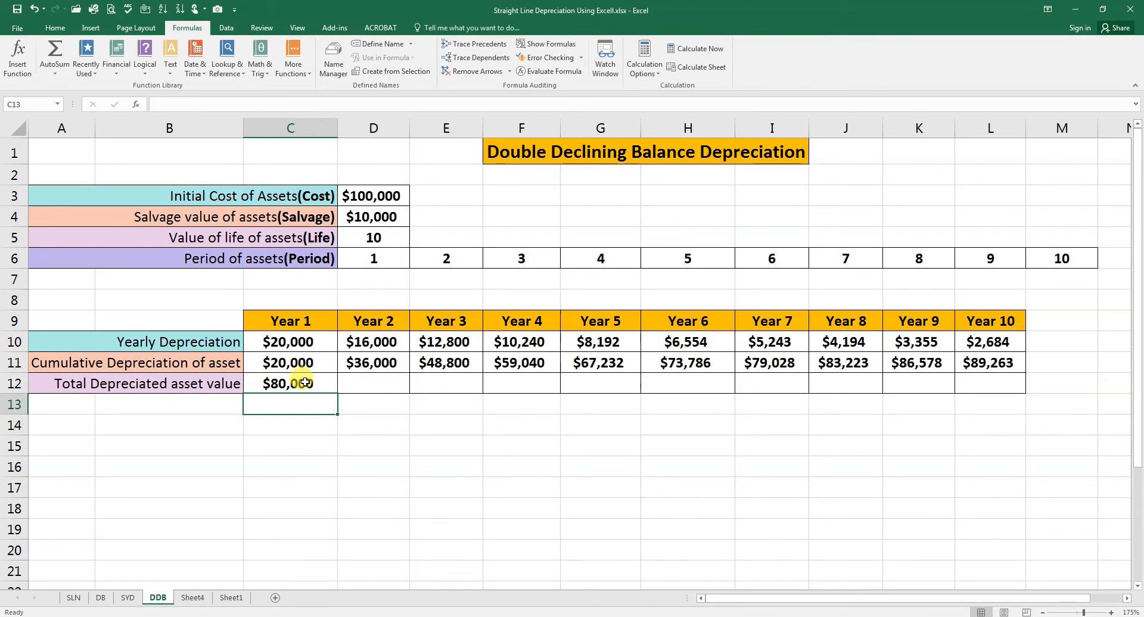
click(289, 384)
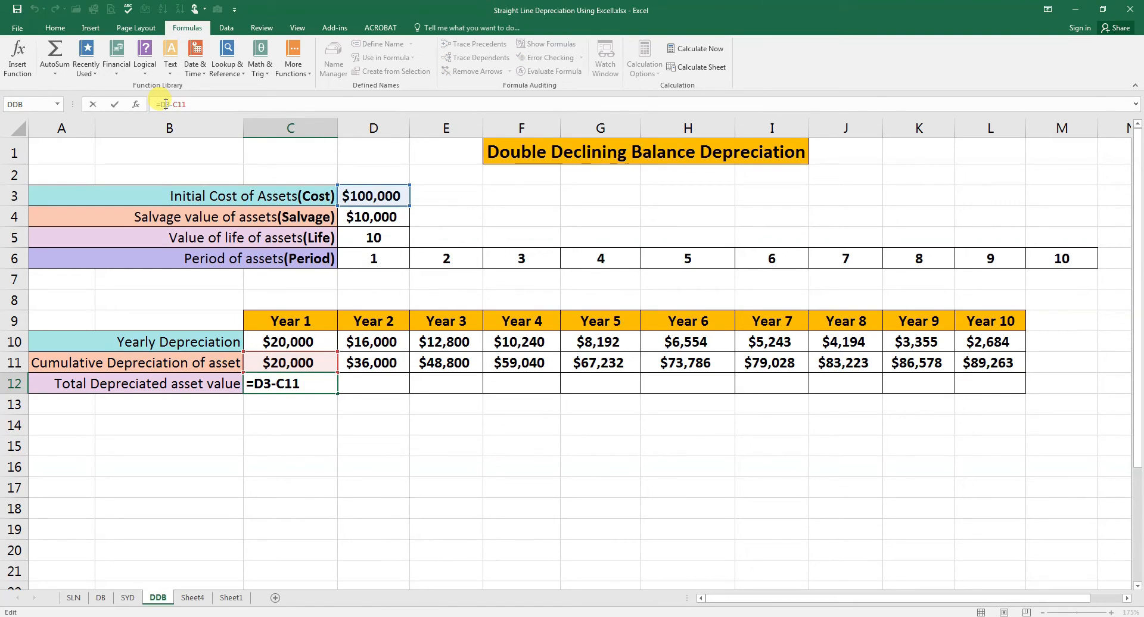
key(Enter)
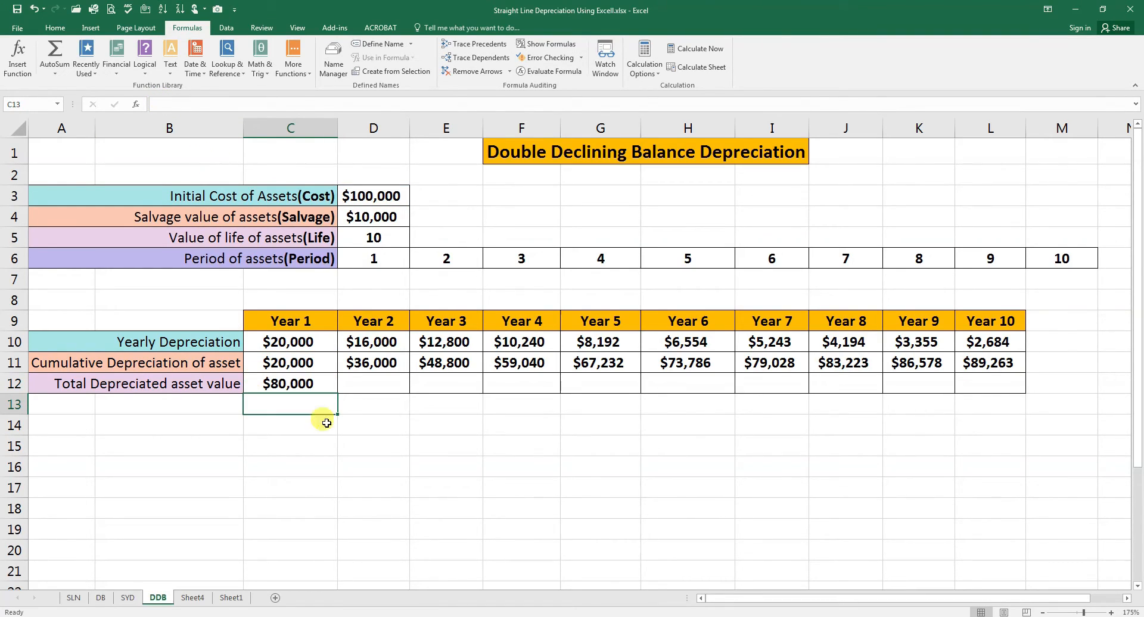
click(290, 383)
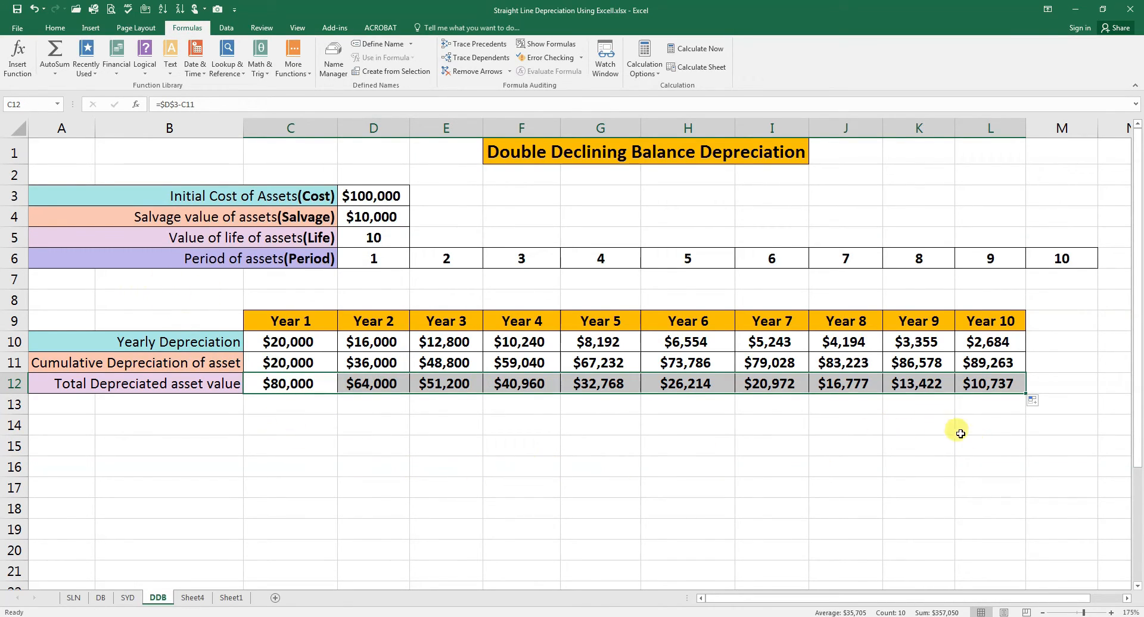
mouse_move(992, 365)
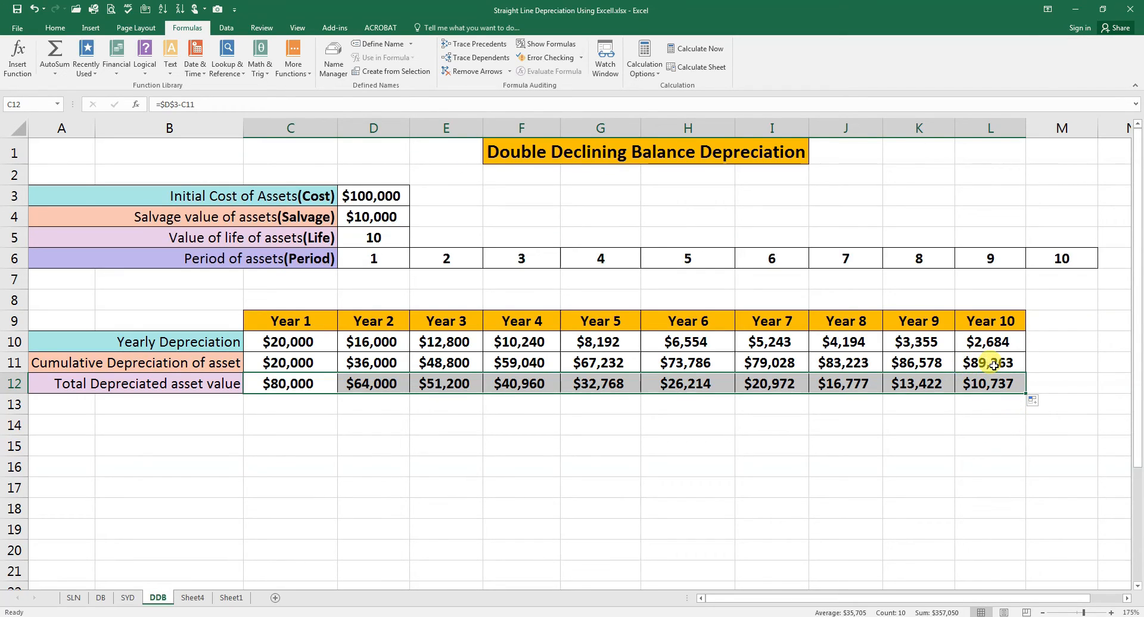
mouse_move(996, 395)
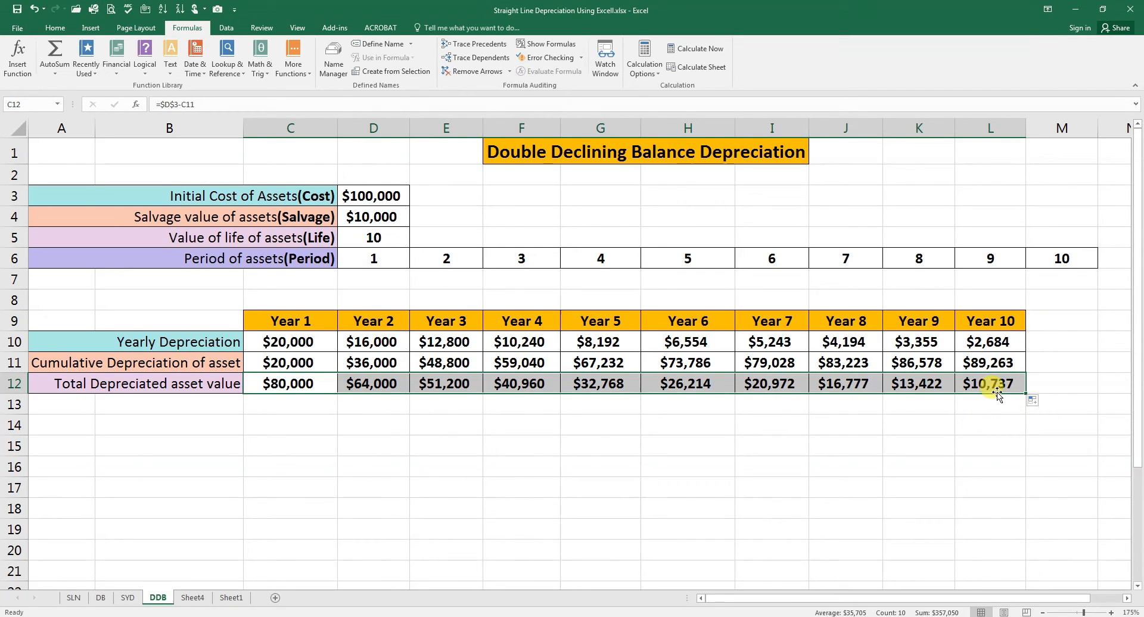
mouse_move(210, 238)
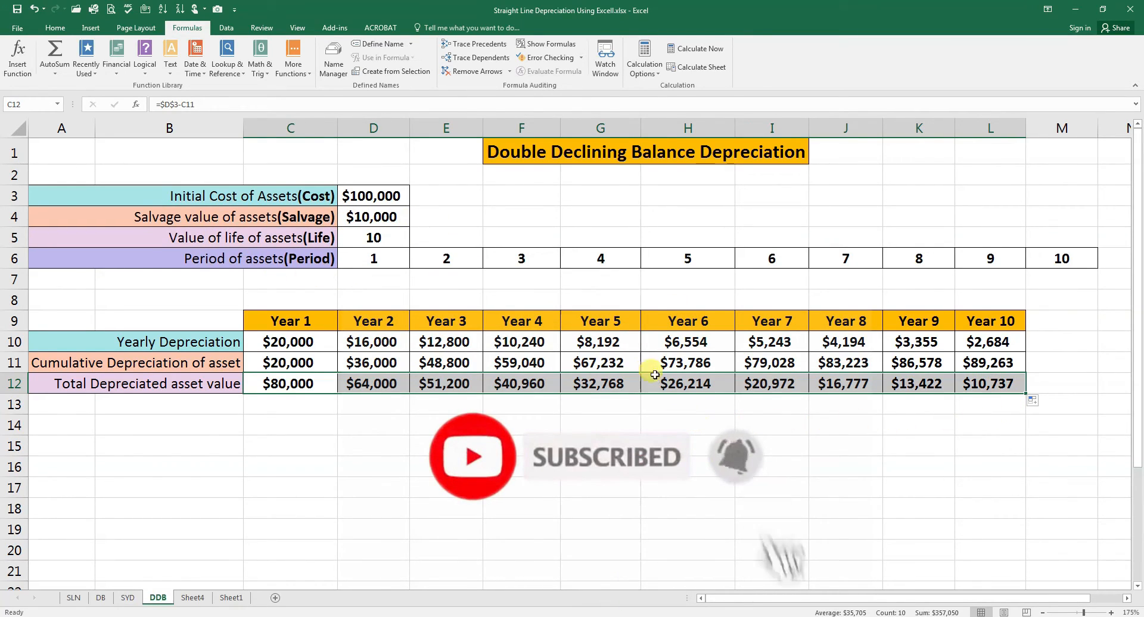
mouse_move(981, 351)
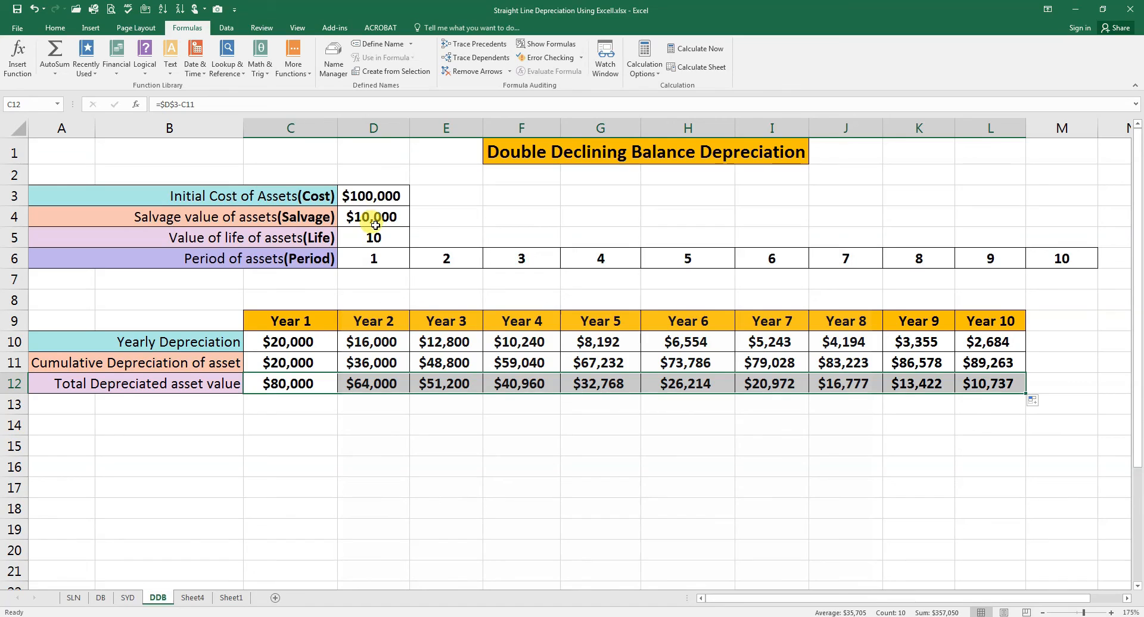
click(446, 427)
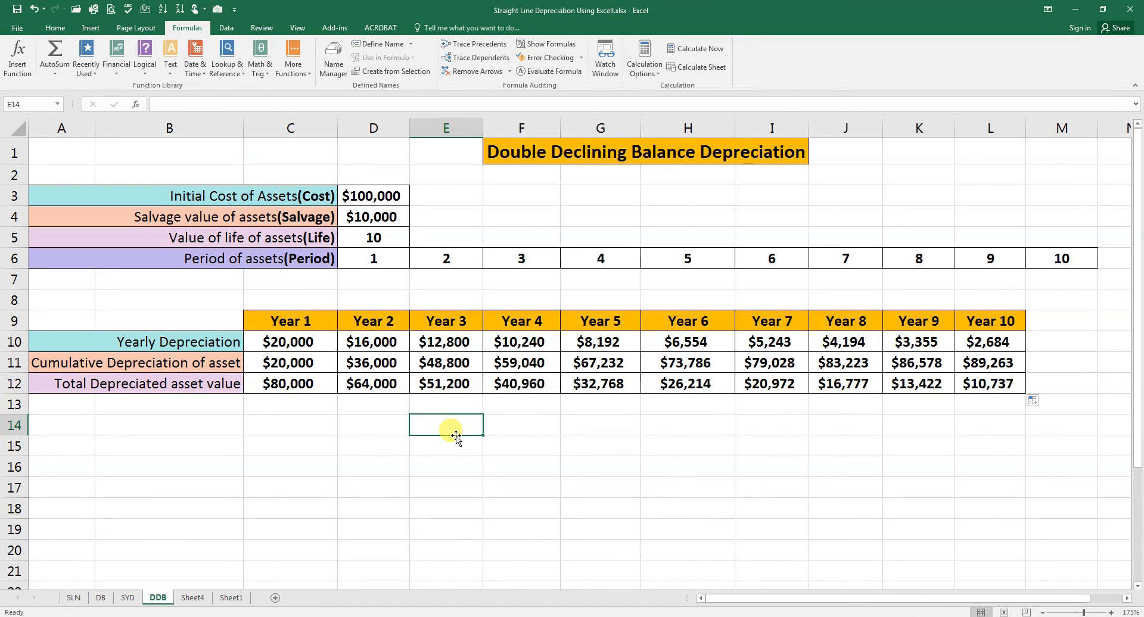